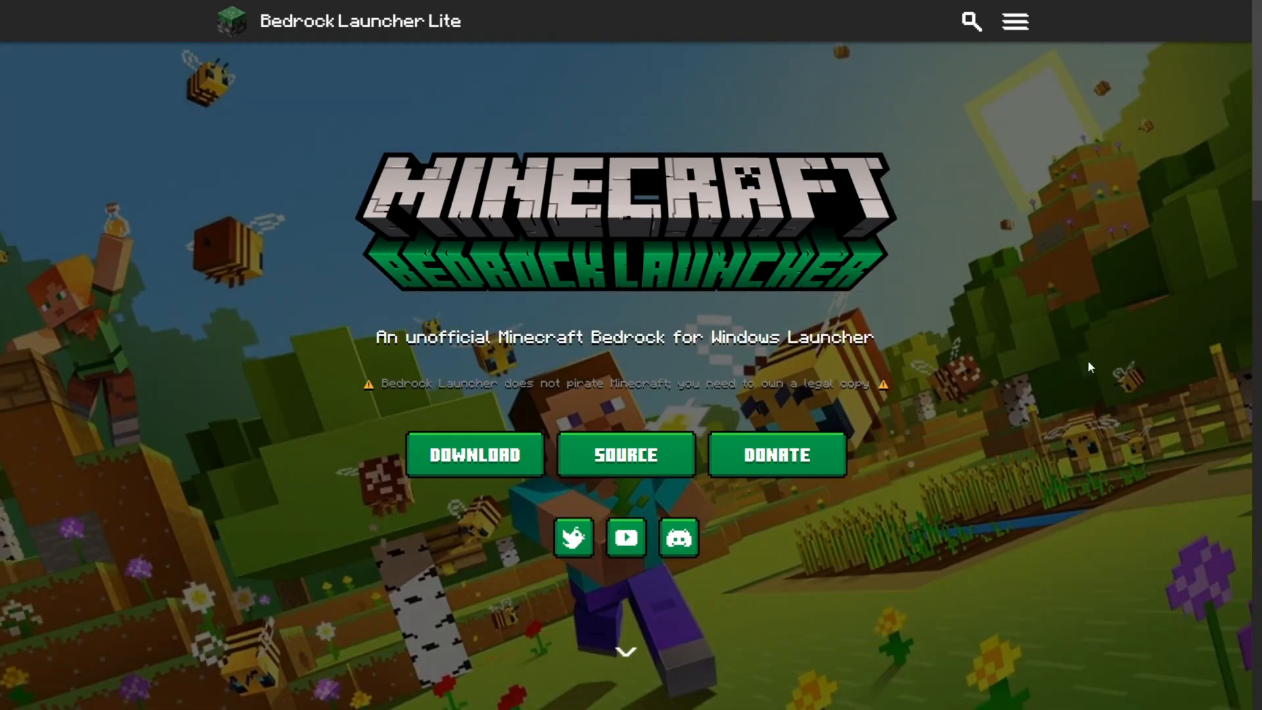
pyautogui.moveTo(560, 204)
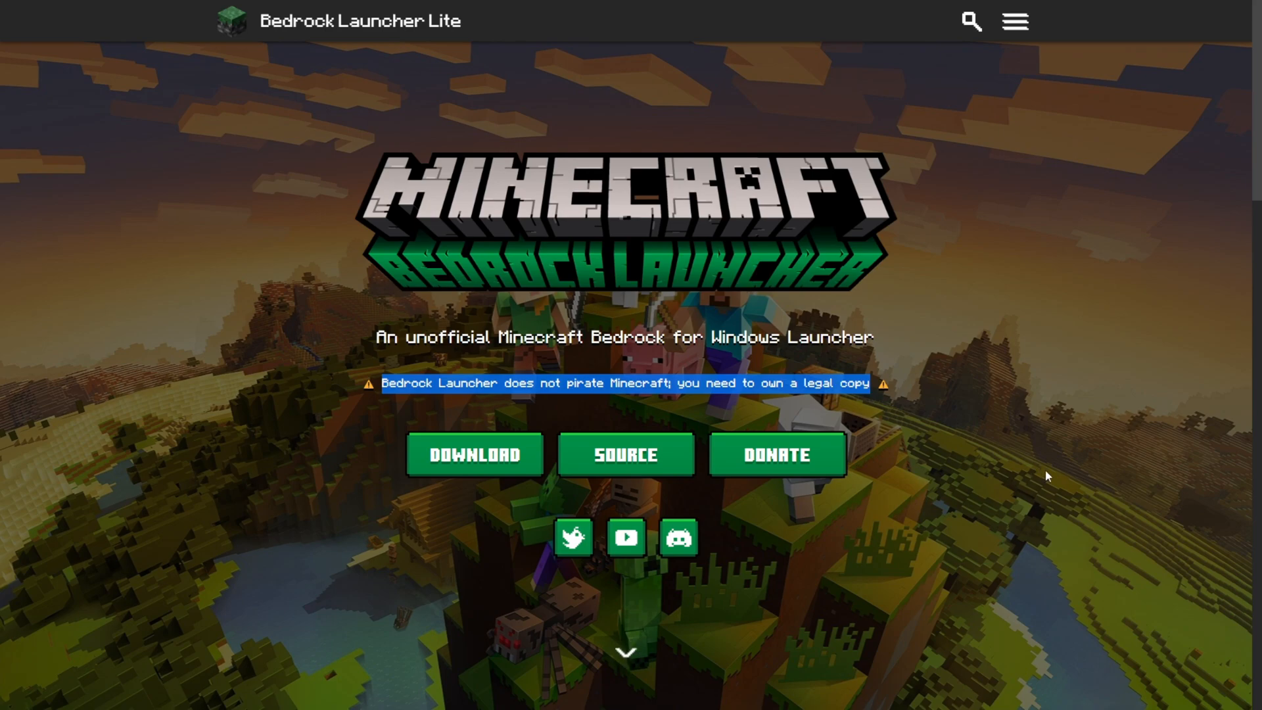
pyautogui.moveTo(1059, 473)
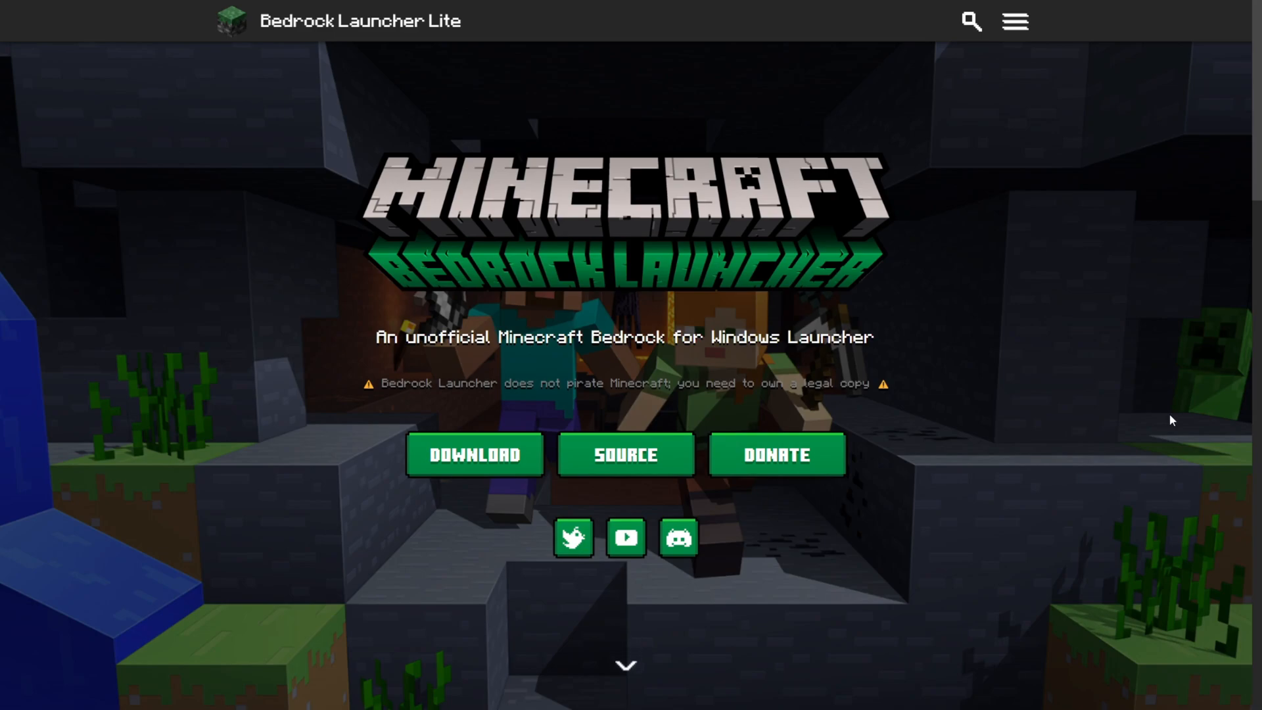
pyautogui.moveTo(767, 377)
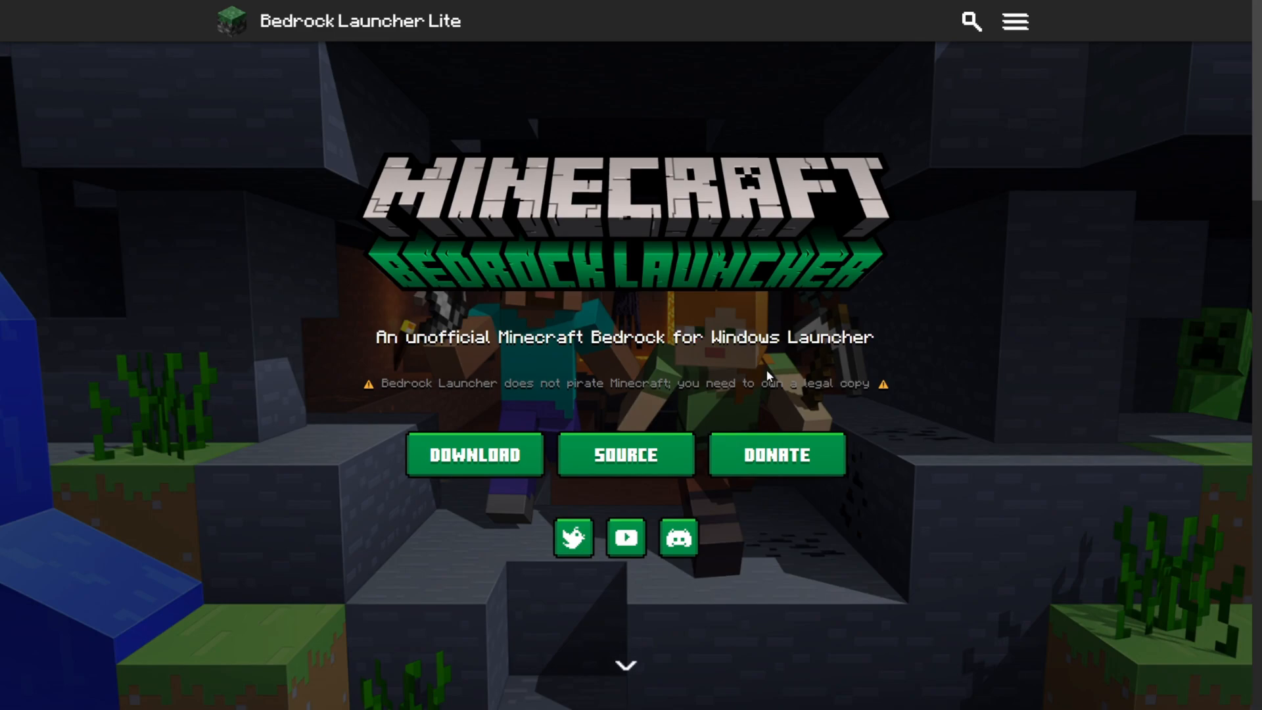
pyautogui.moveTo(811, 319)
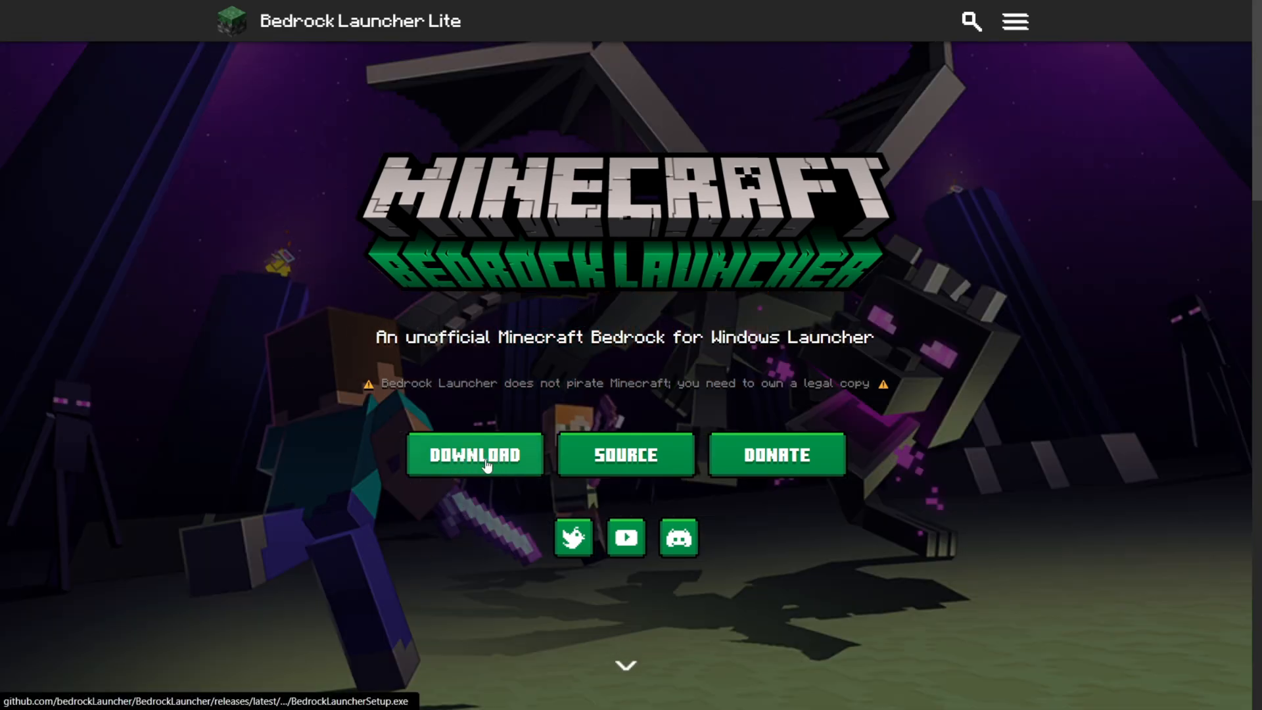
# Download the Bedrock Launcher setup file, accepting the legal-copy notice.
pyautogui.click(475, 455)
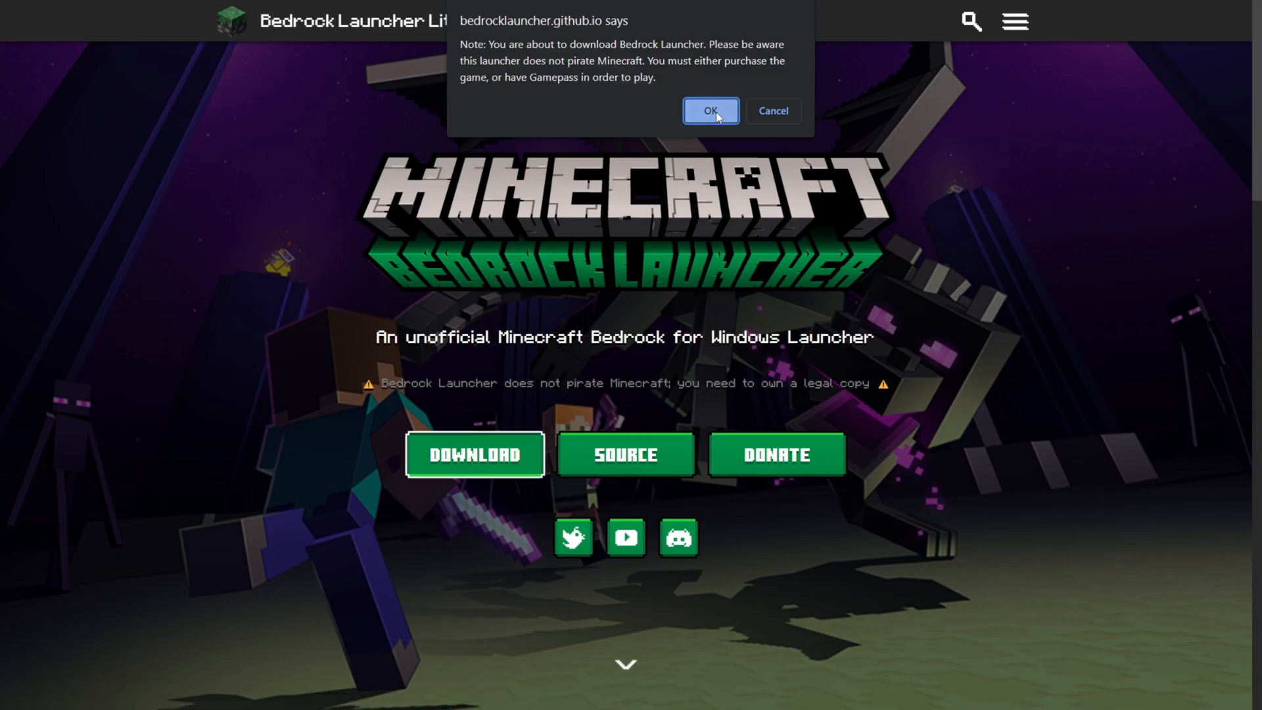
pyautogui.click(711, 110)
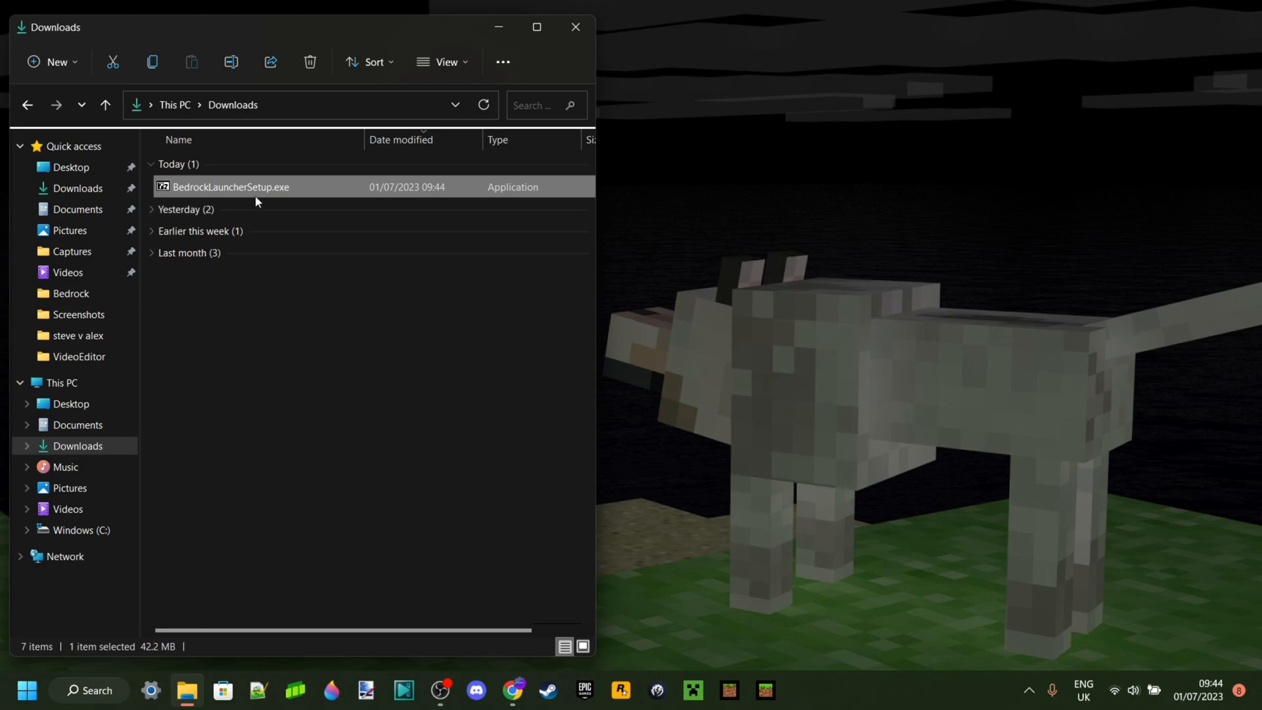
pyautogui.moveTo(257, 201)
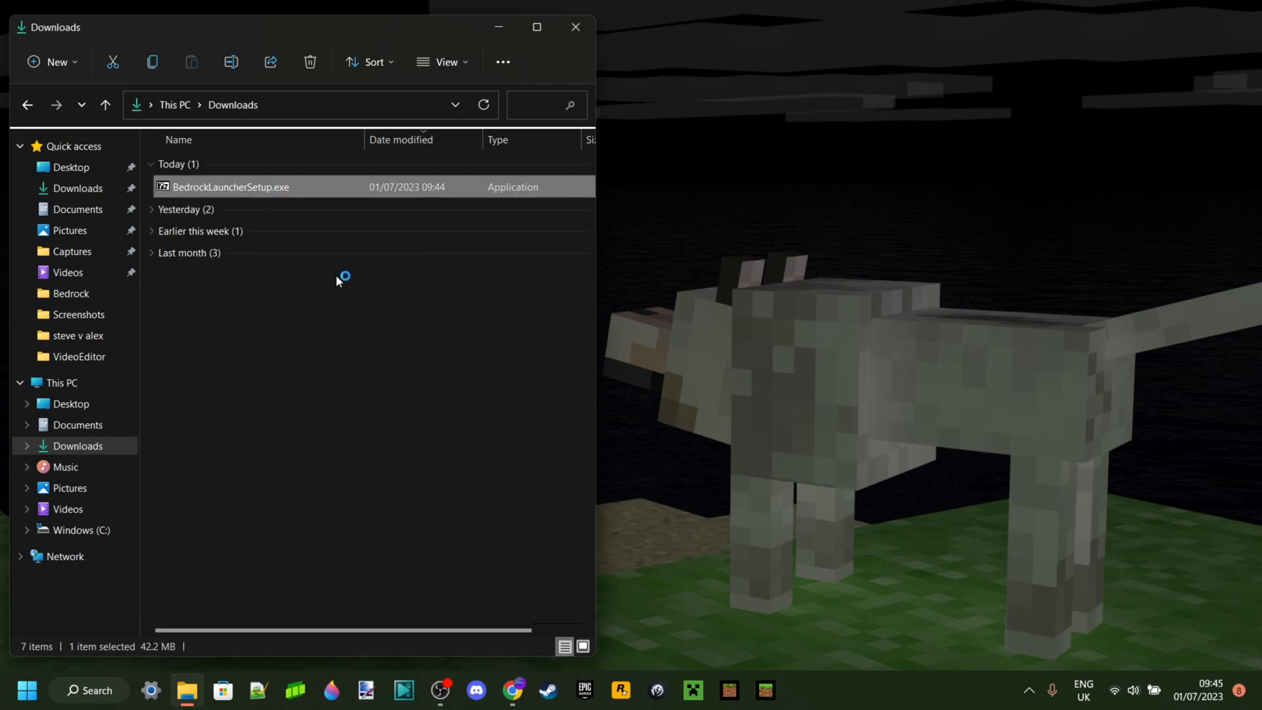
# Run BedrockLauncherSetup.exe and extract it into the Downloads folder with 7-Zip.
pyautogui.doubleClick(232, 187)
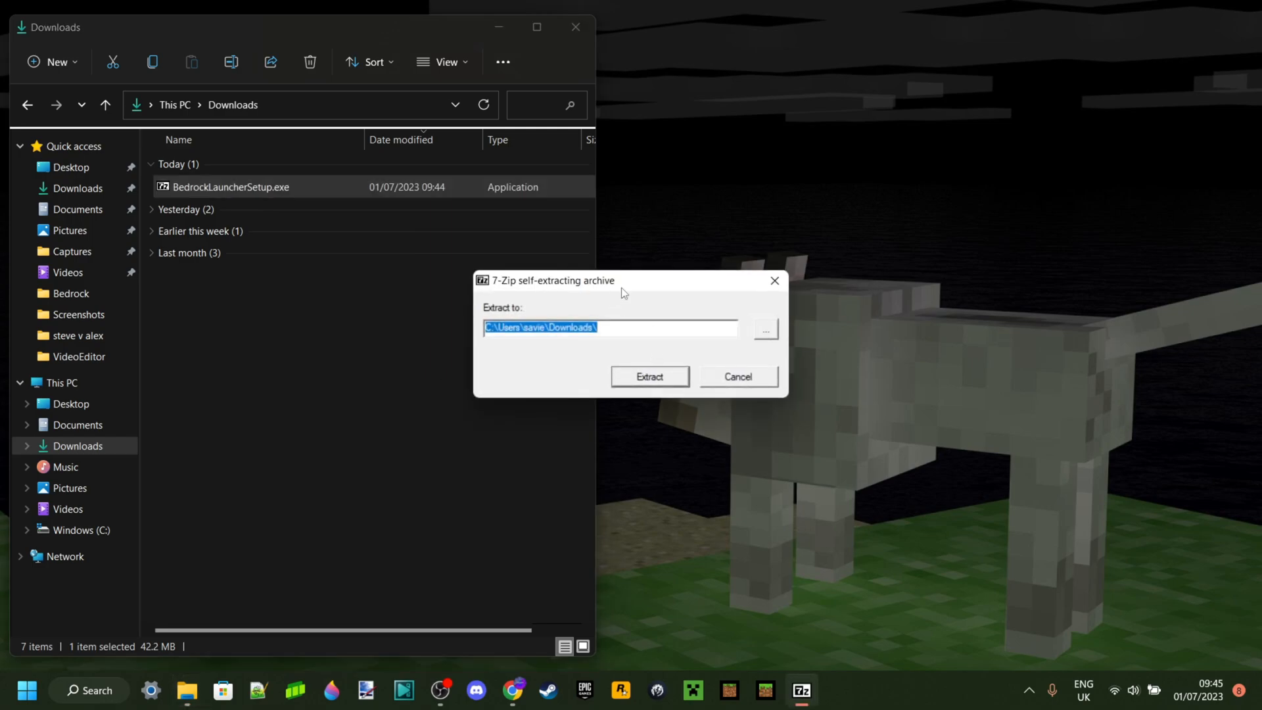
pyautogui.moveTo(567, 289)
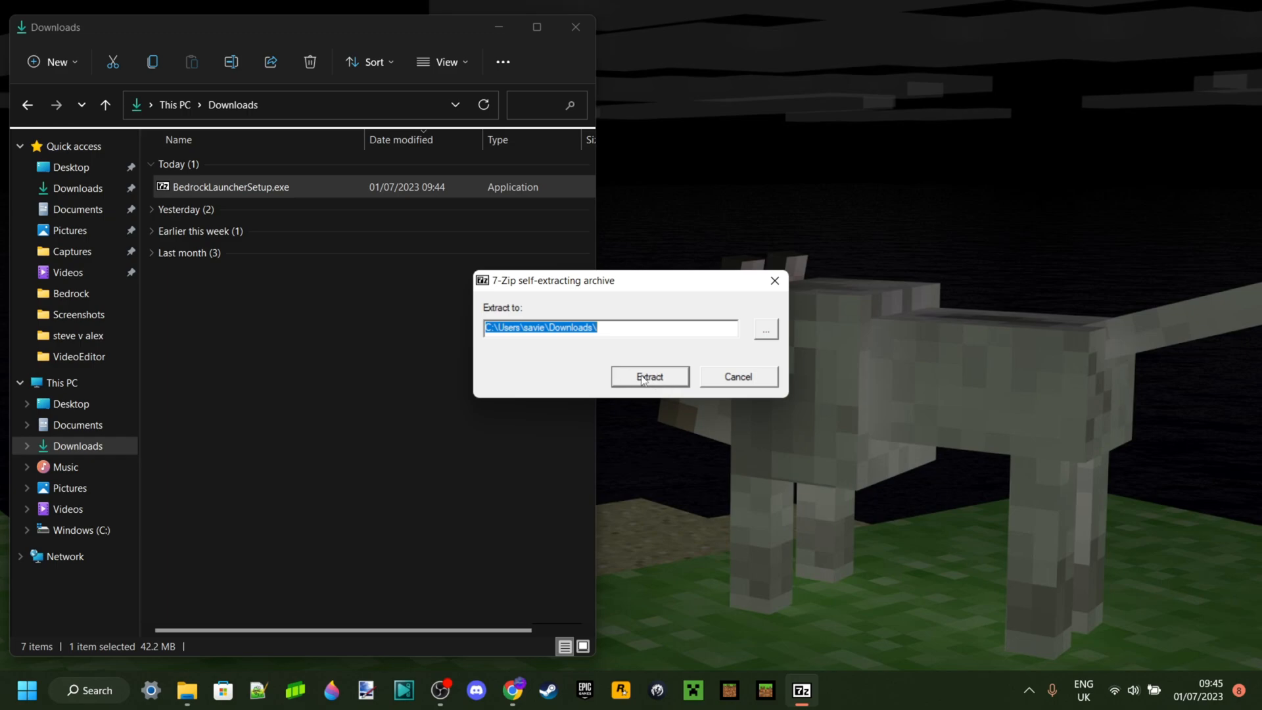
pyautogui.click(649, 377)
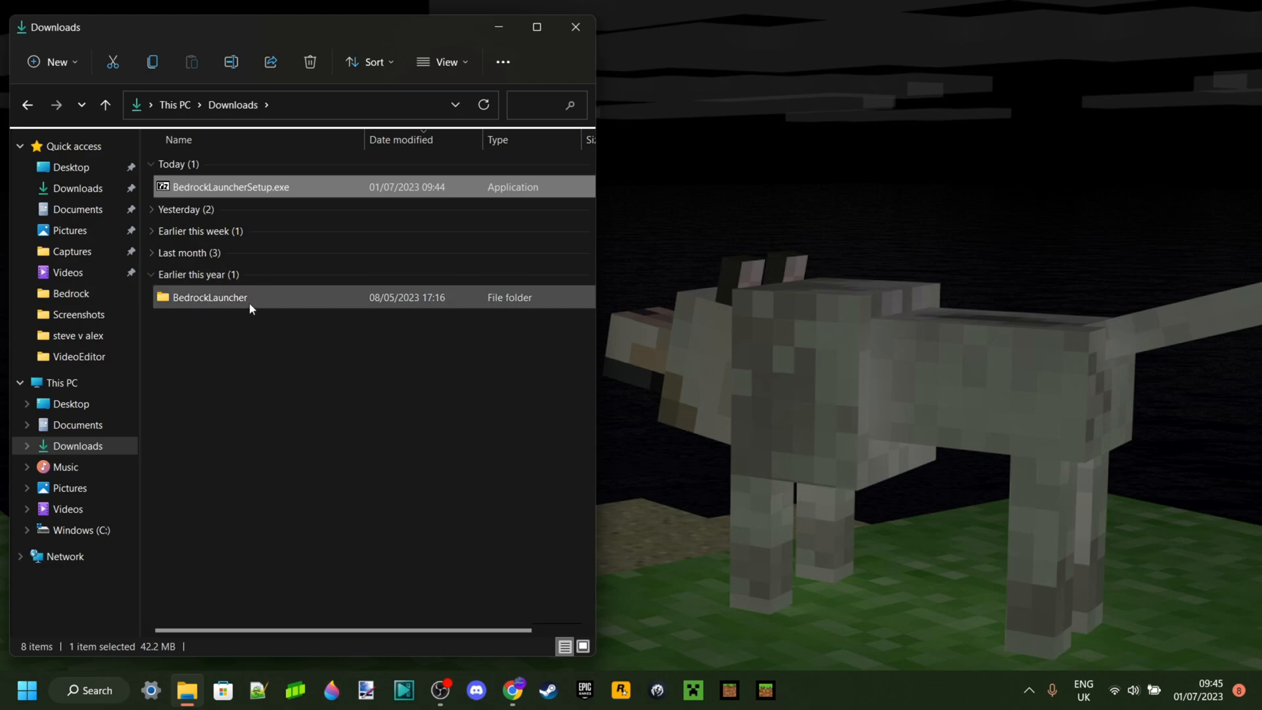
# Open the BedrockLauncher folder and launch StartBedrockLauncher.exe.
pyautogui.click(295, 317)
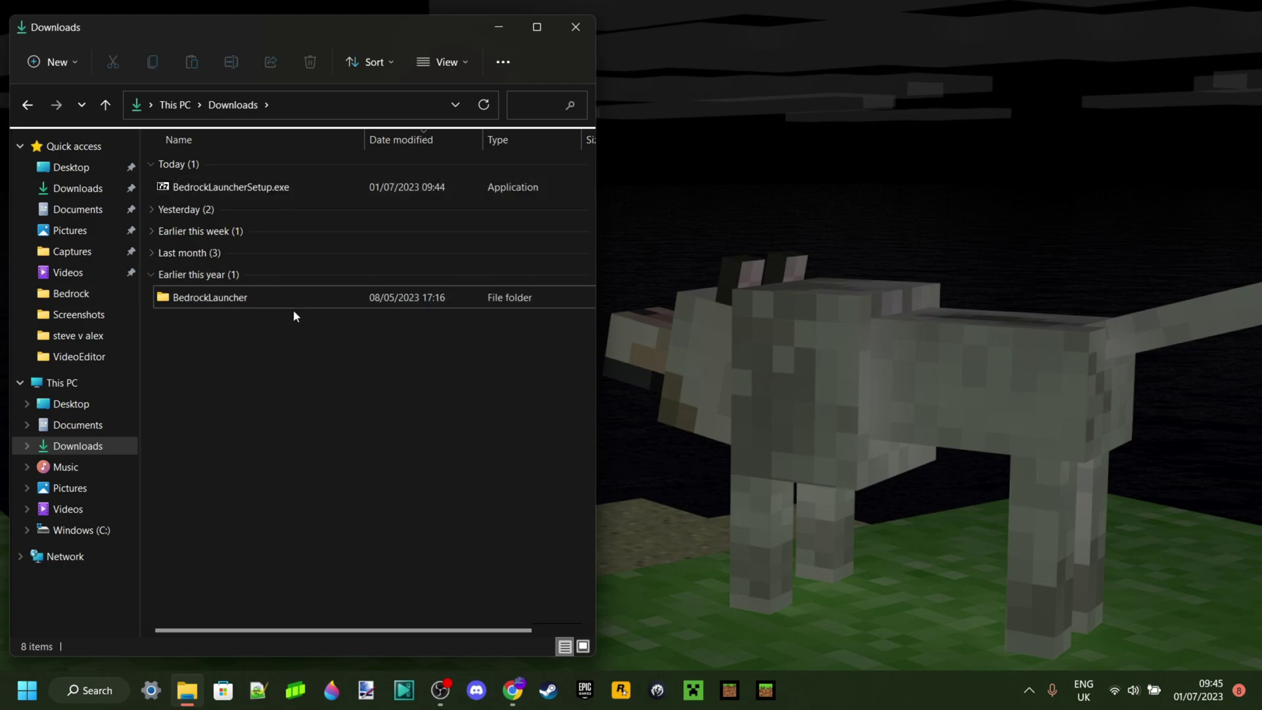
pyautogui.doubleClick(209, 298)
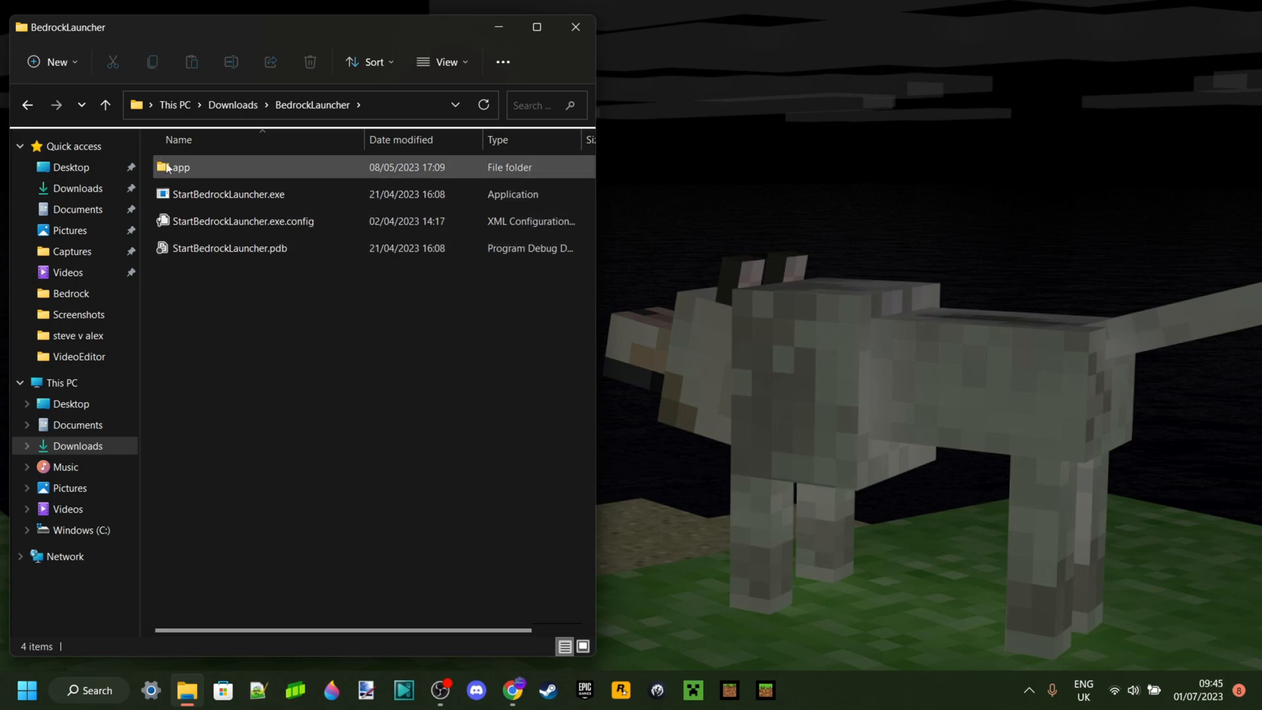
pyautogui.press('ctrl+a')
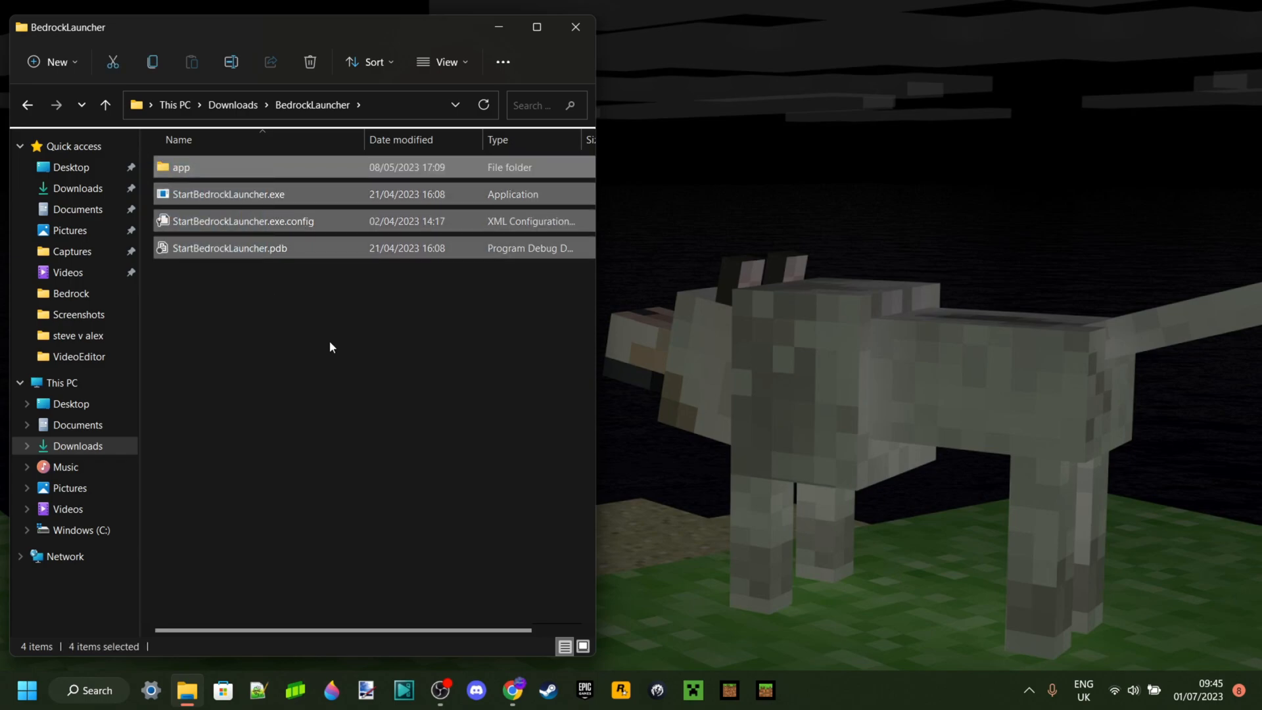
pyautogui.click(265, 257)
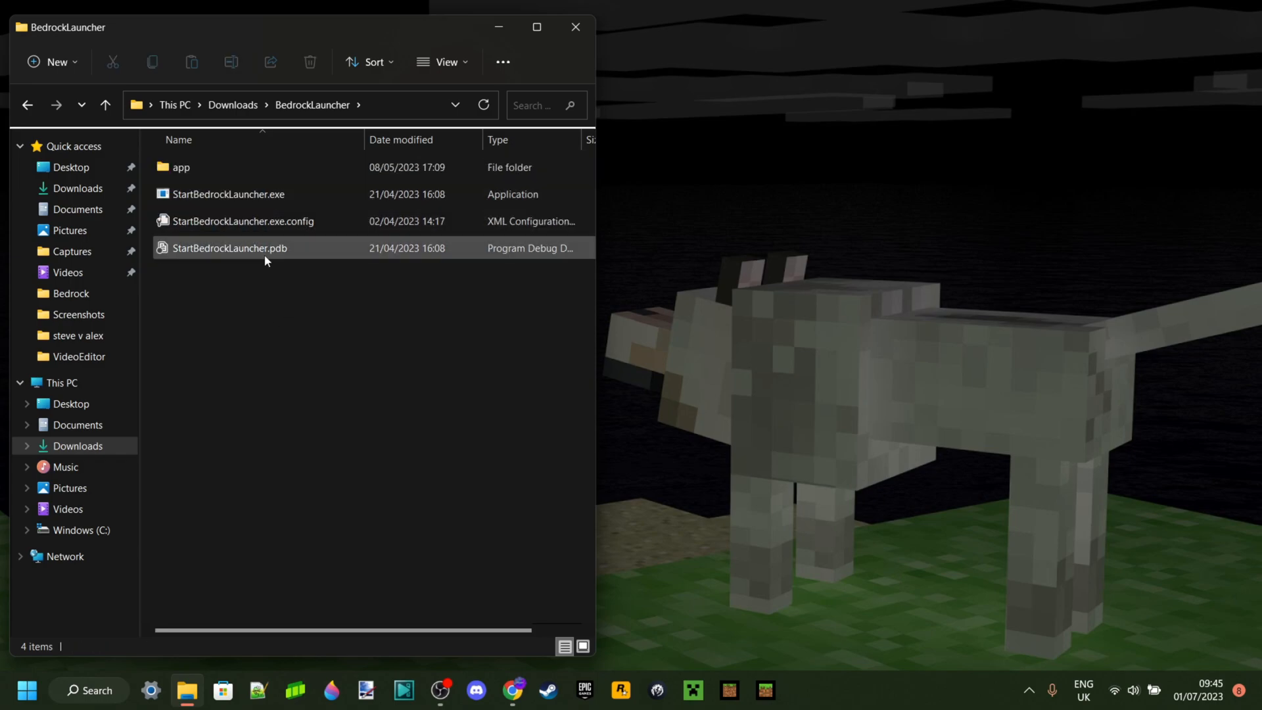
pyautogui.moveTo(254, 197)
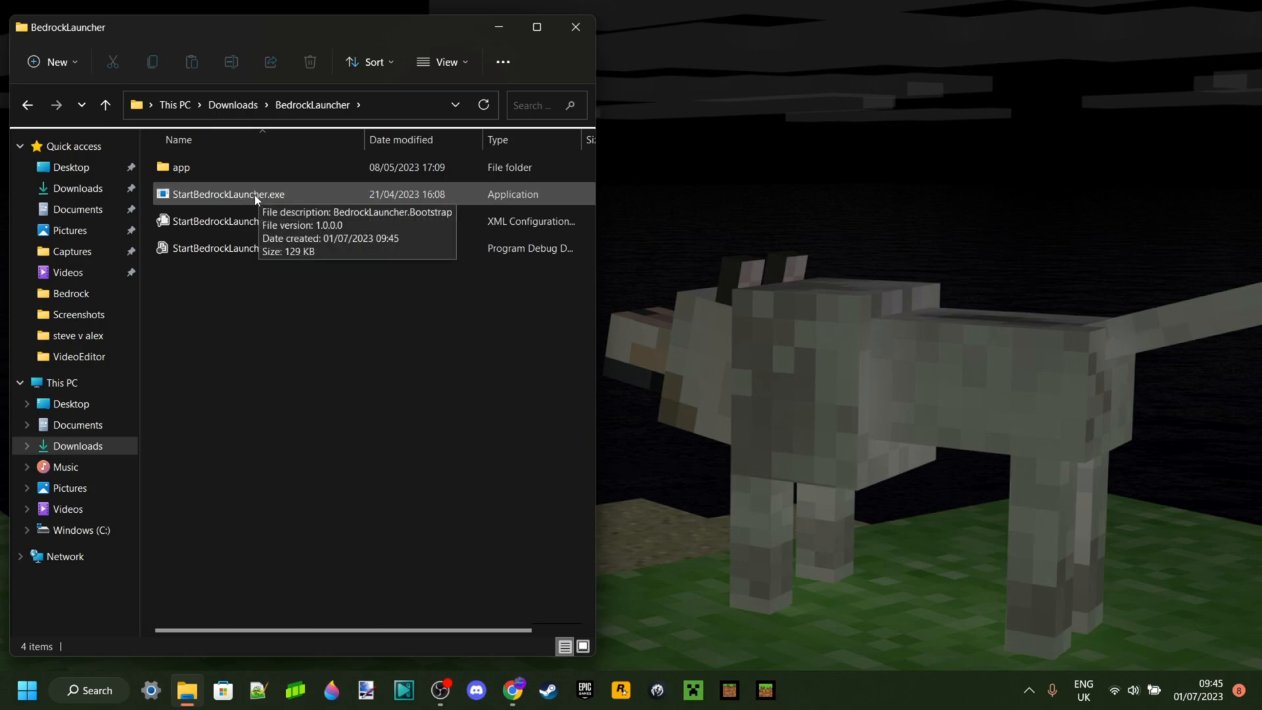
pyautogui.doubleClick(225, 194)
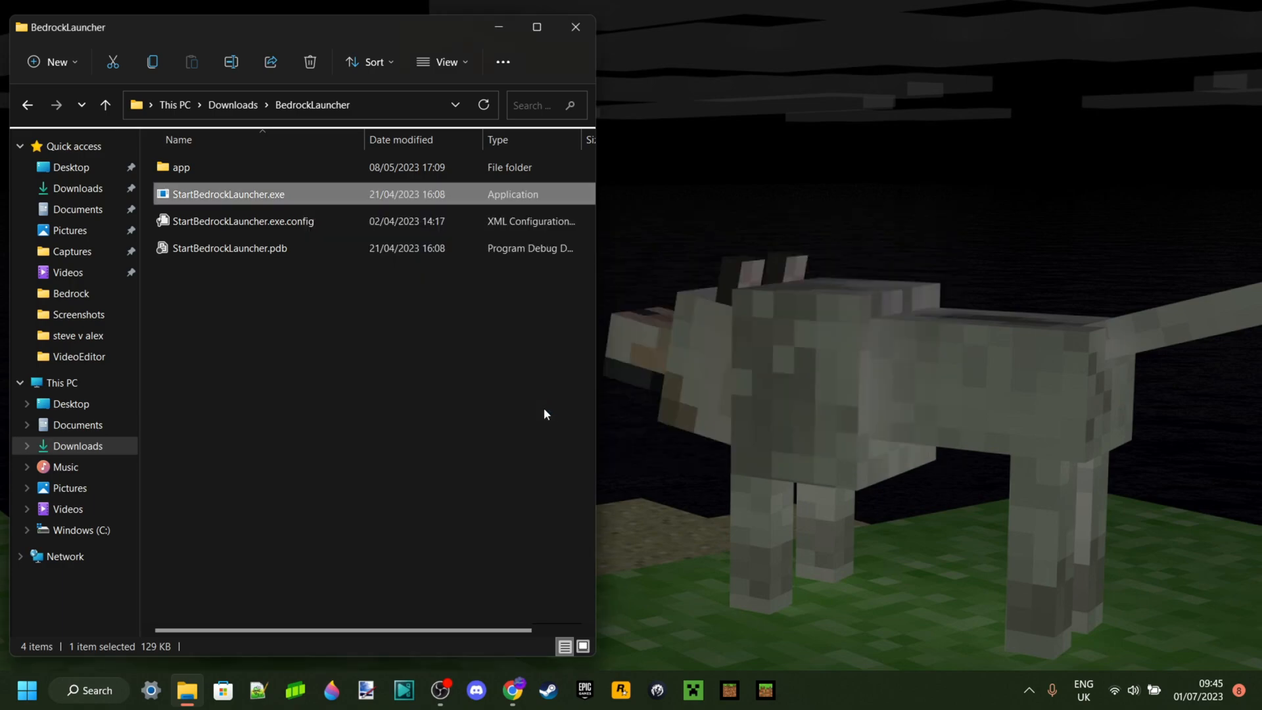
pyautogui.doubleClick(222, 193)
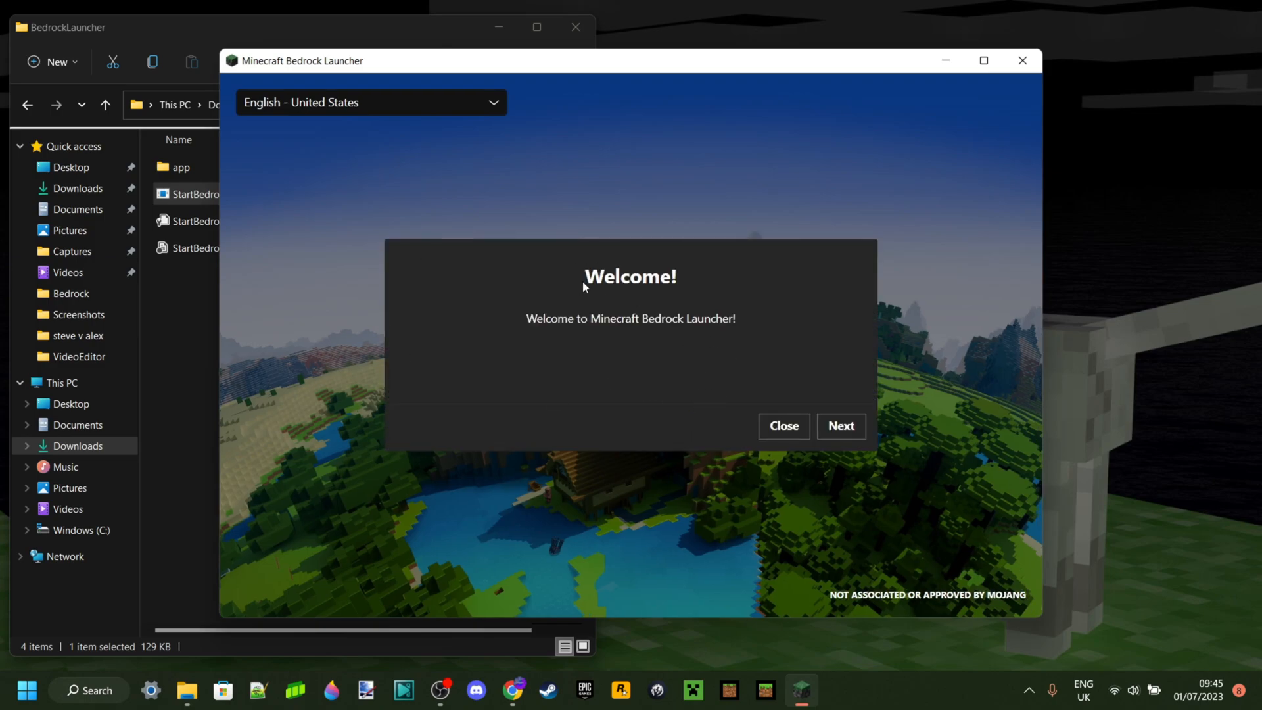
pyautogui.moveTo(655, 341)
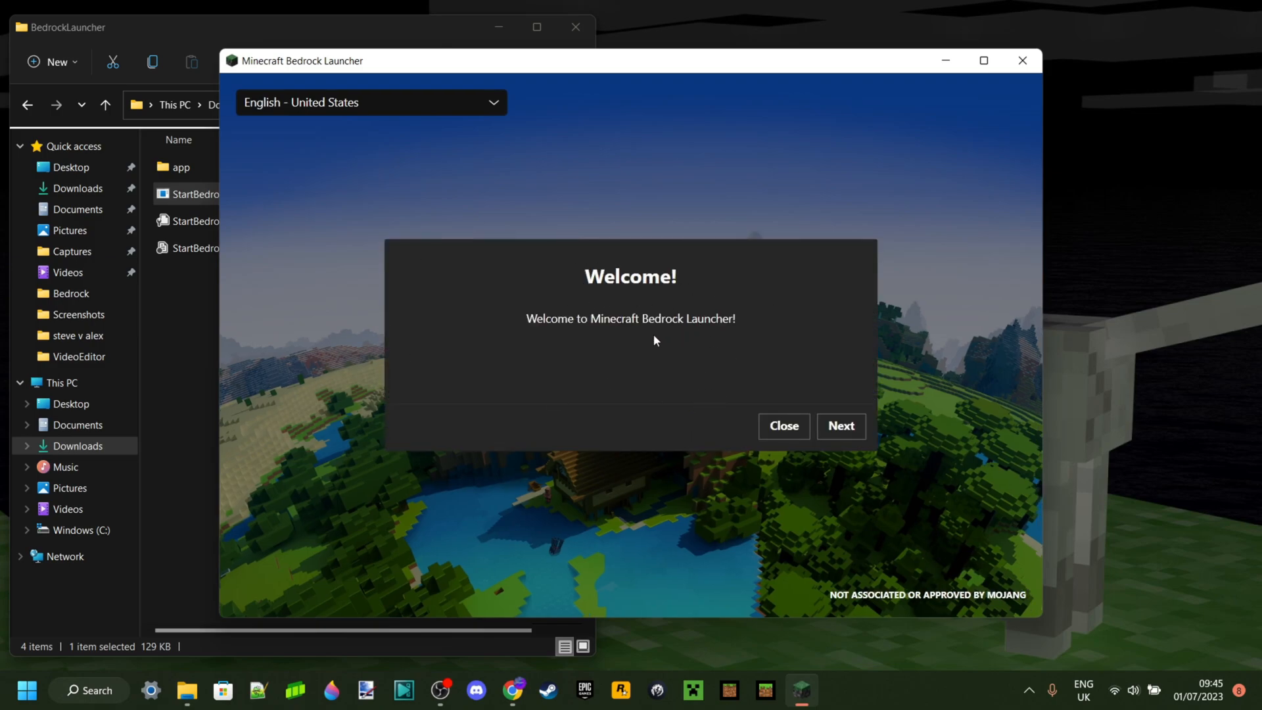
# Finish launcher setup with the fixed data folder, Default Account, and save-data backup.
pyautogui.click(841, 426)
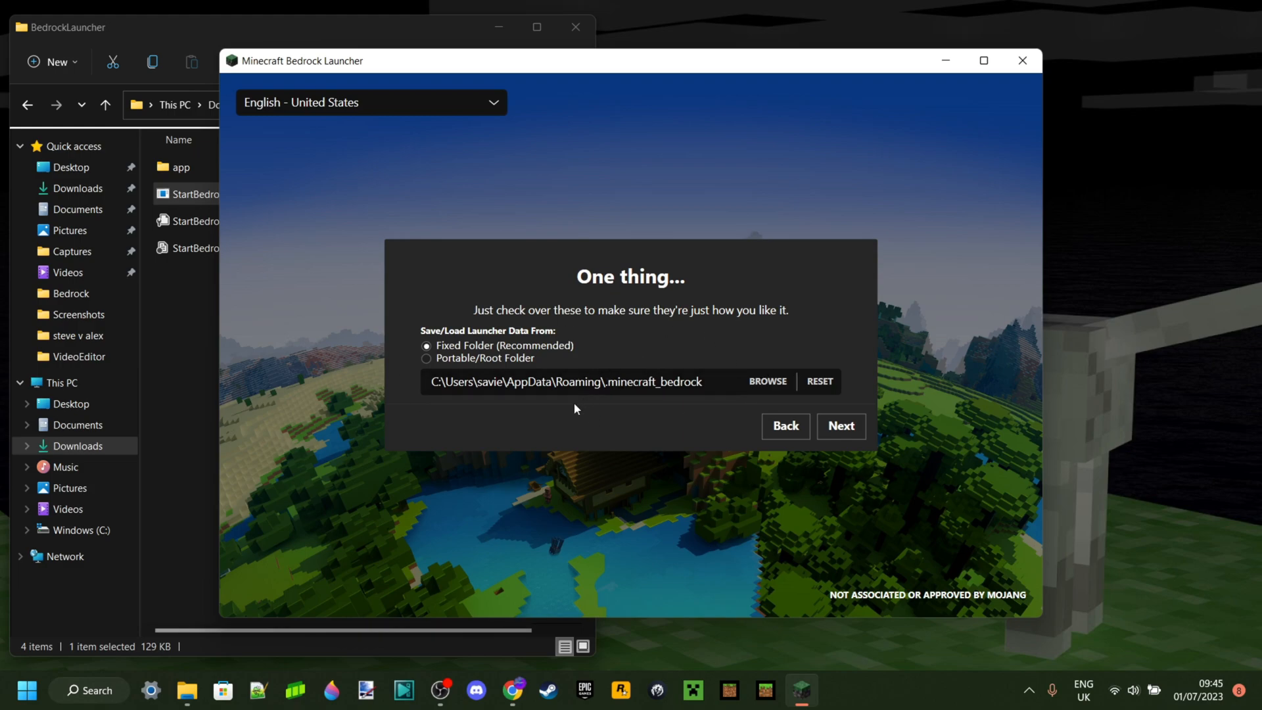
pyautogui.moveTo(676, 427)
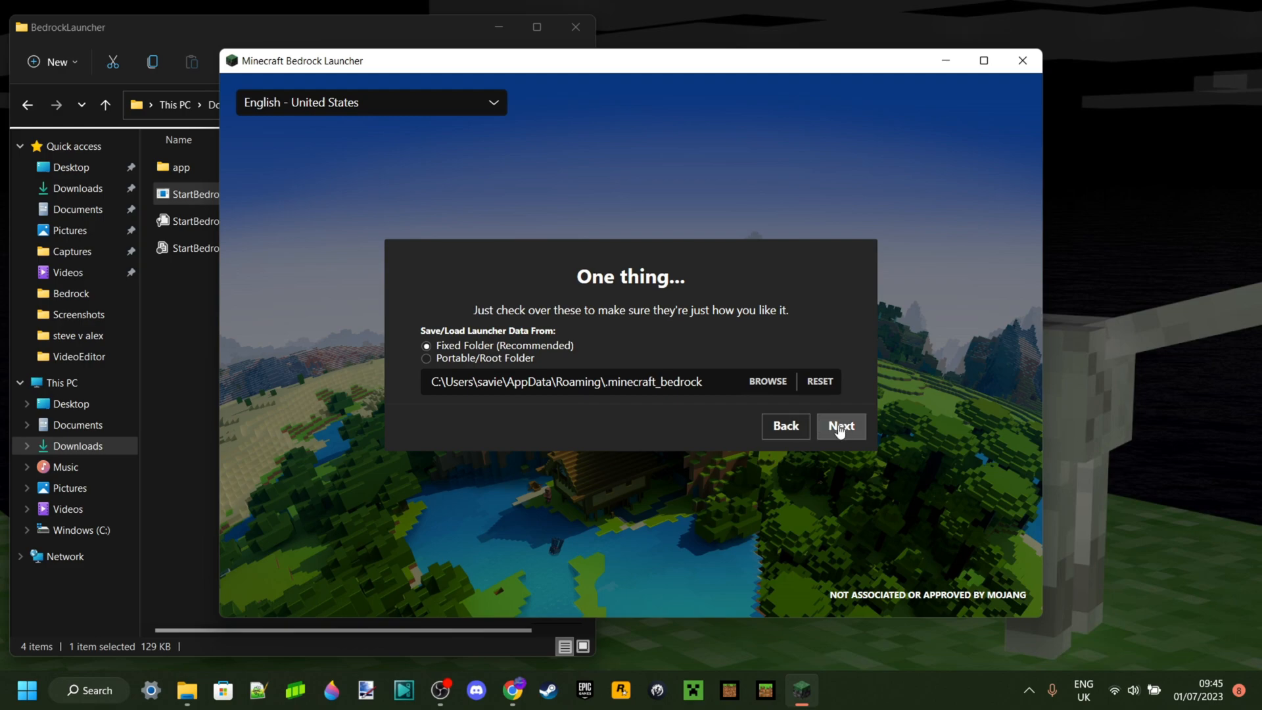
pyautogui.click(840, 426)
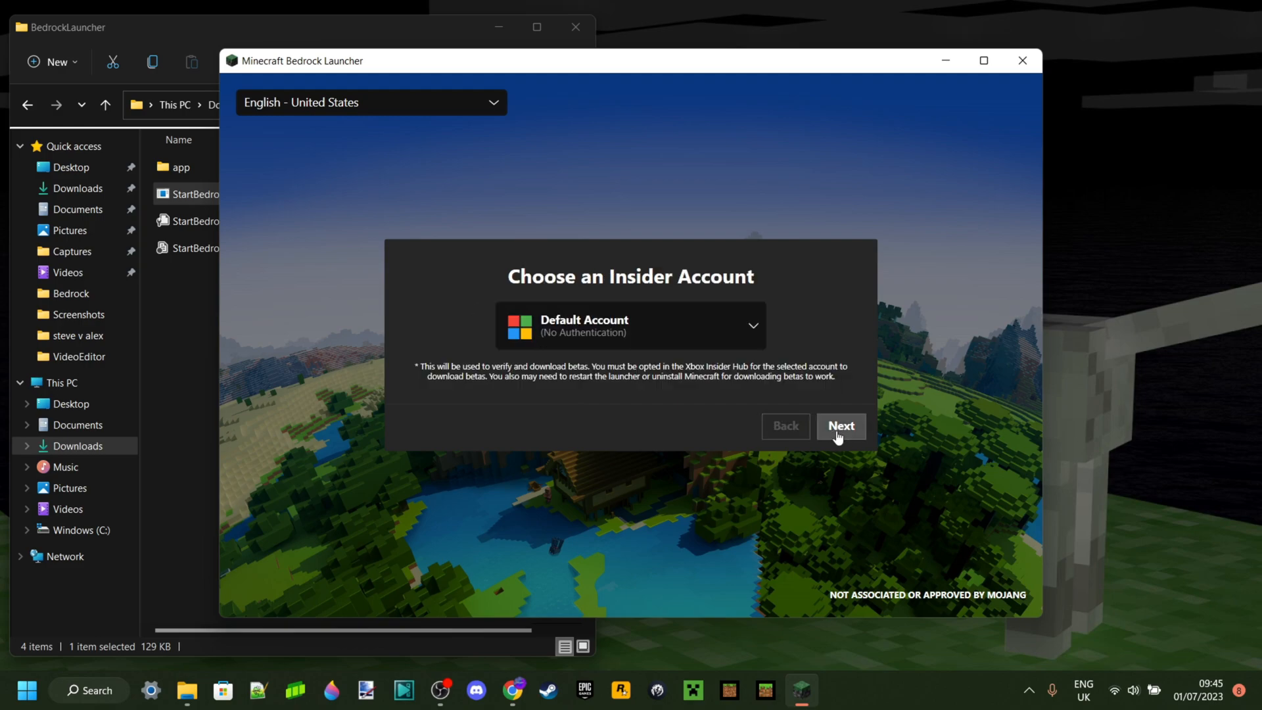
pyautogui.moveTo(720, 409)
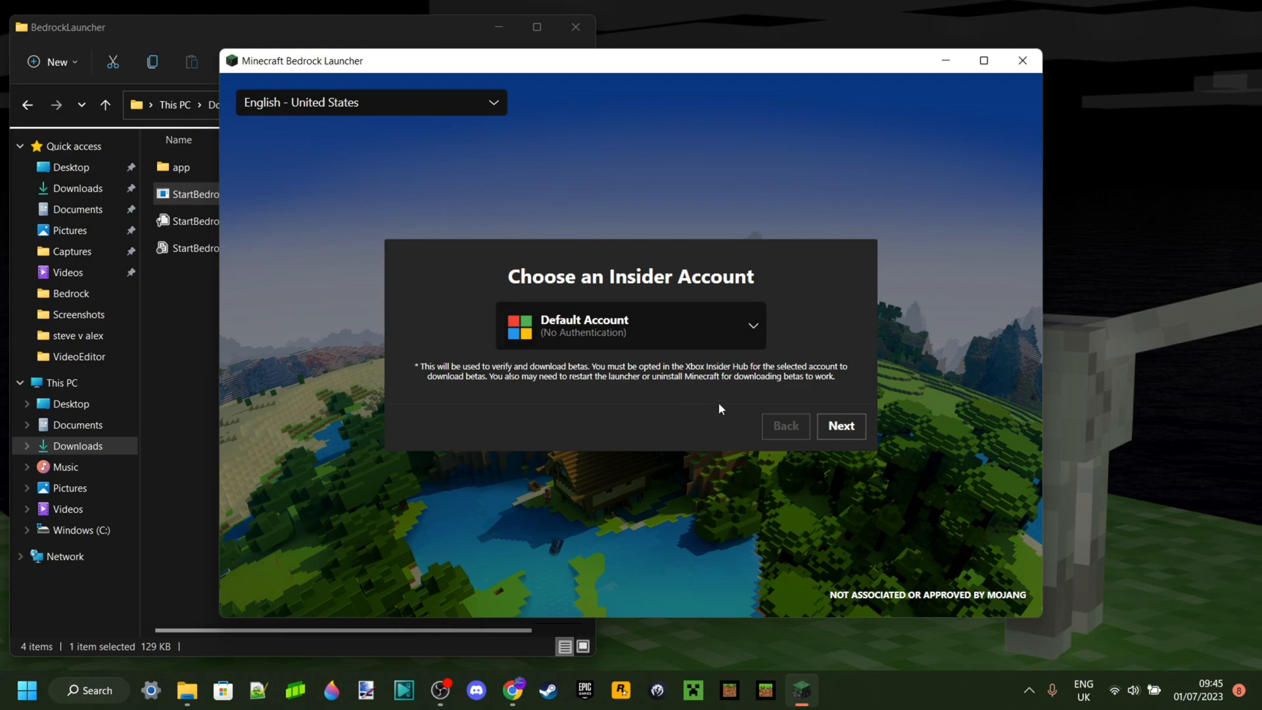
pyautogui.moveTo(752, 345)
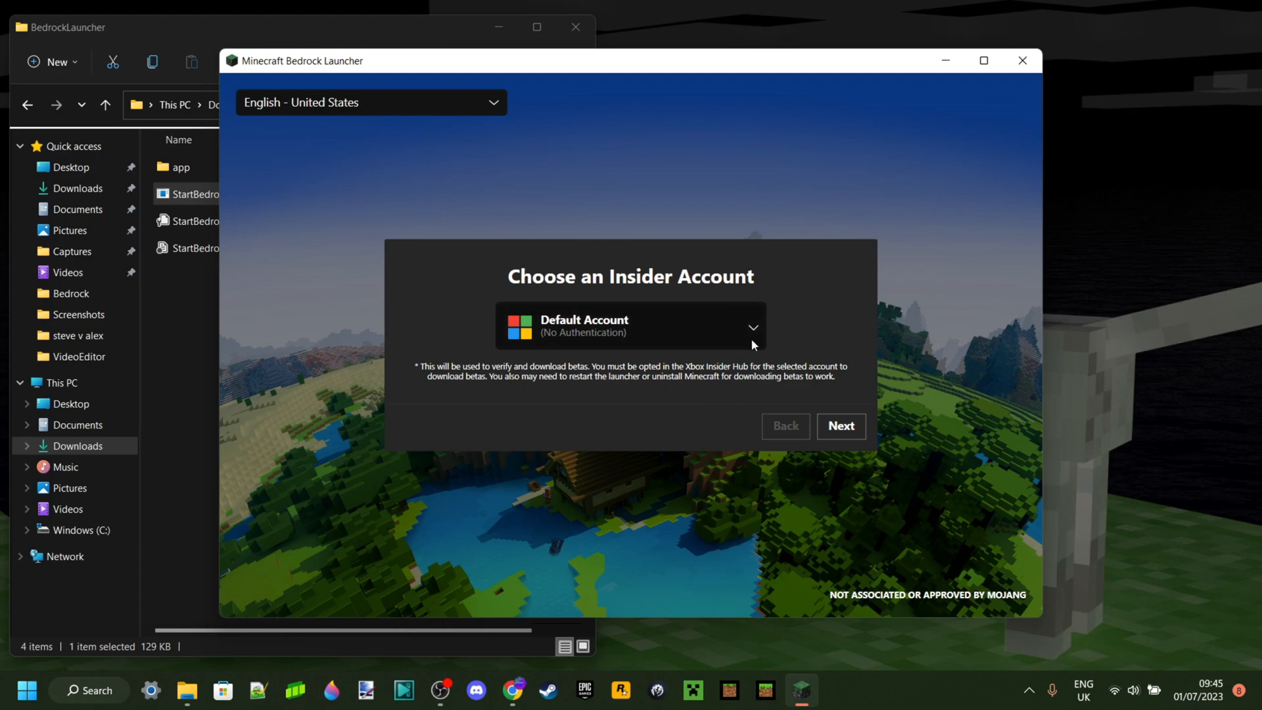
pyautogui.moveTo(804, 344)
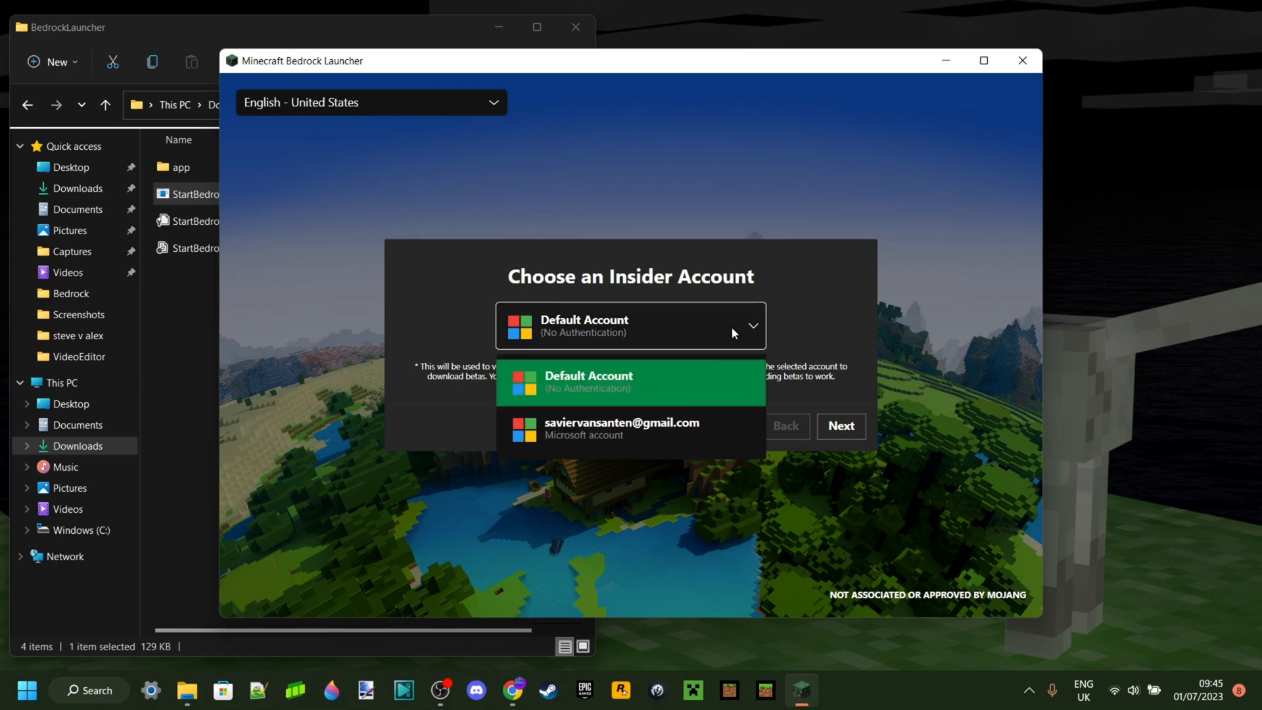
pyautogui.click(841, 426)
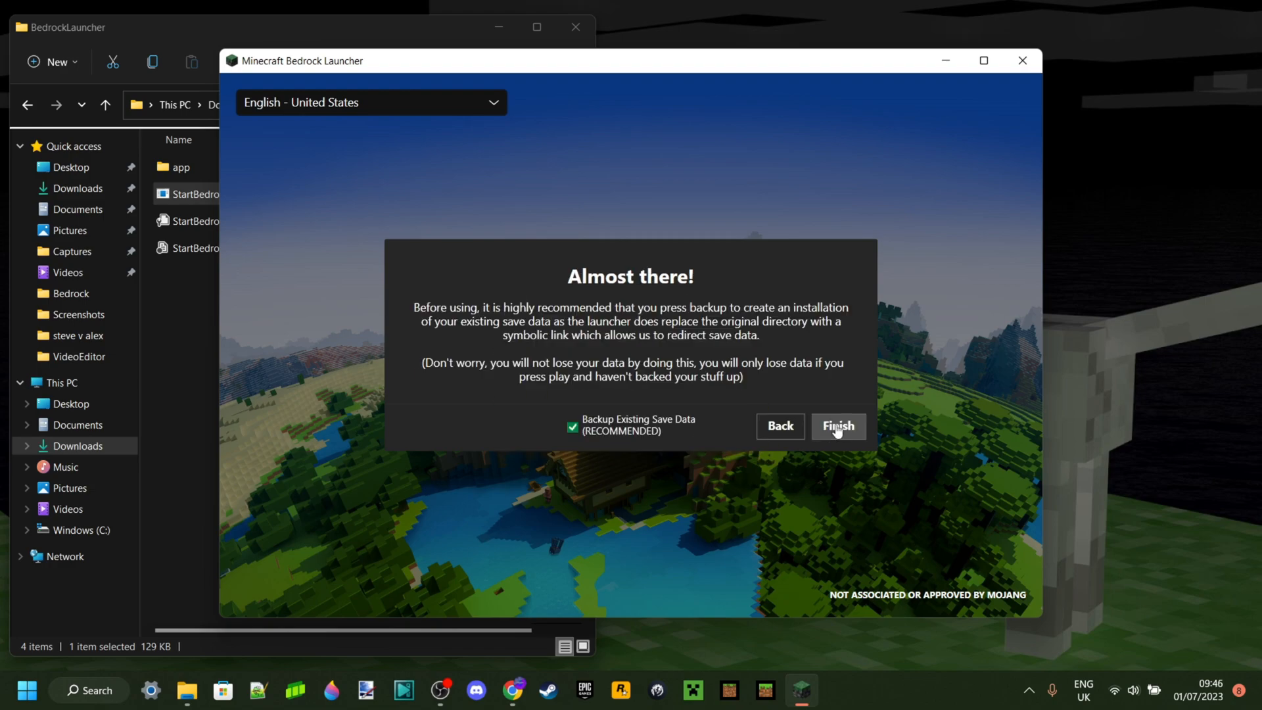
pyautogui.moveTo(806, 495)
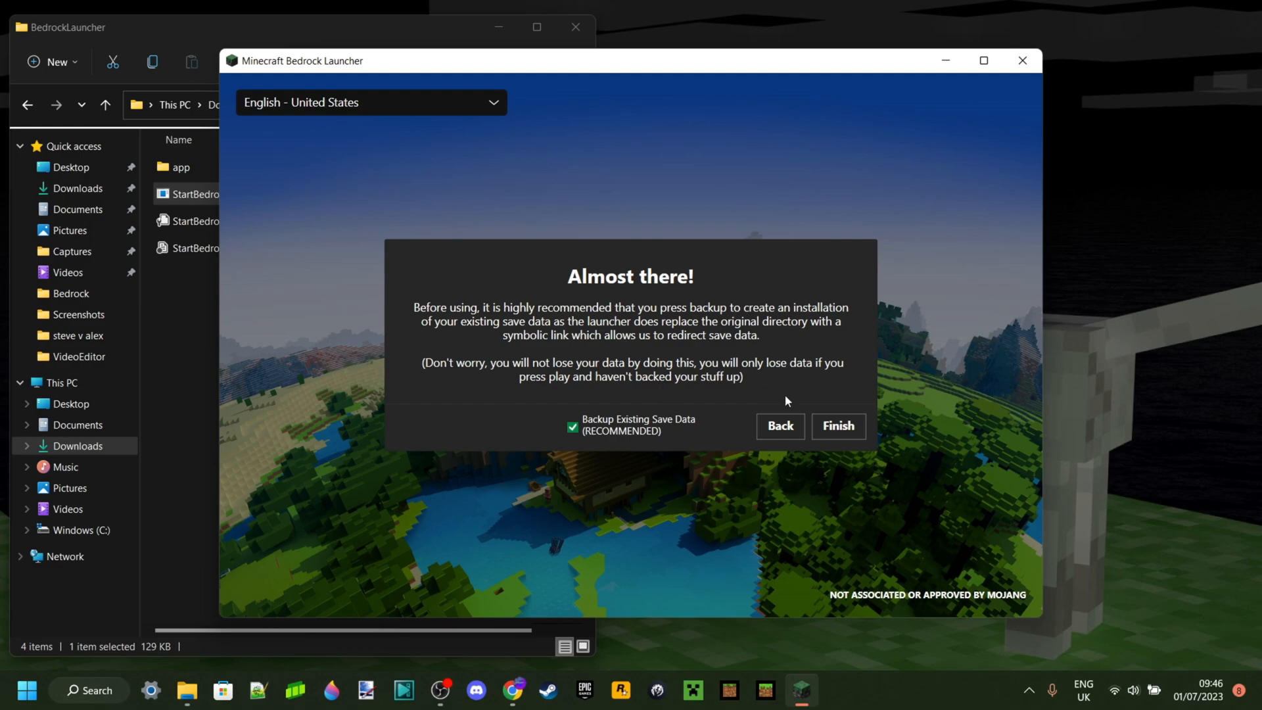
pyautogui.moveTo(843, 440)
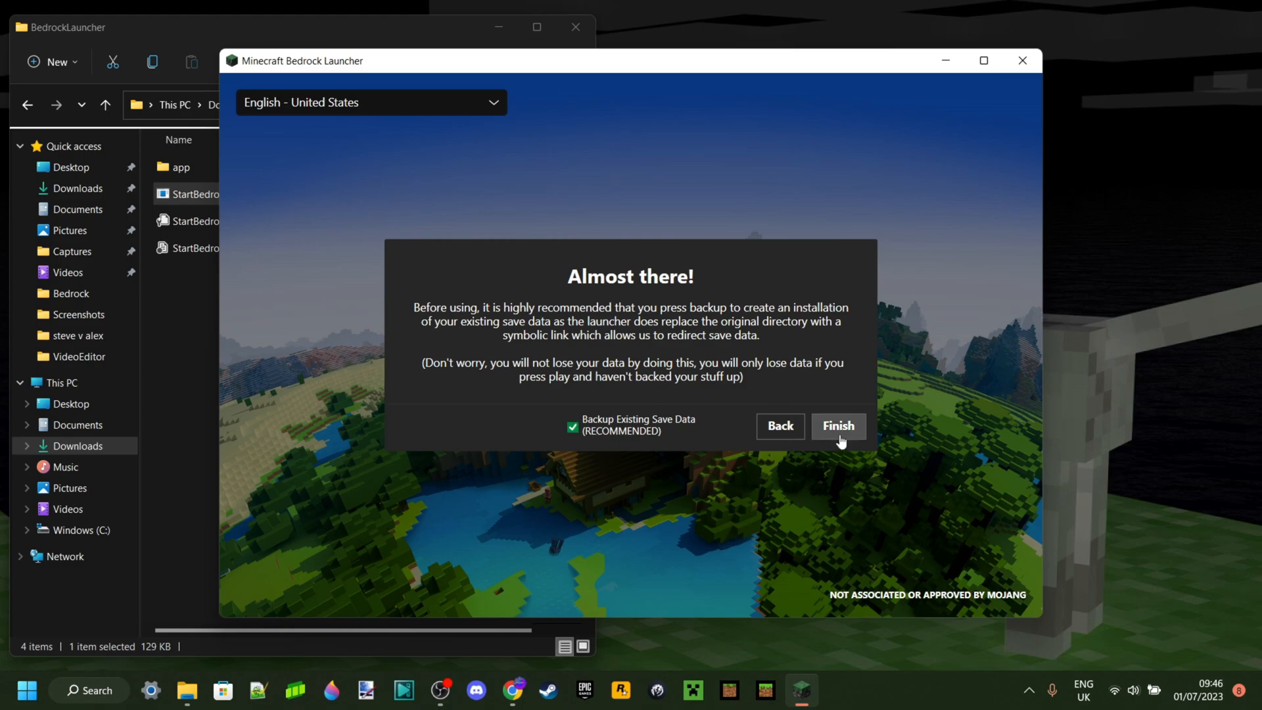
pyautogui.click(838, 426)
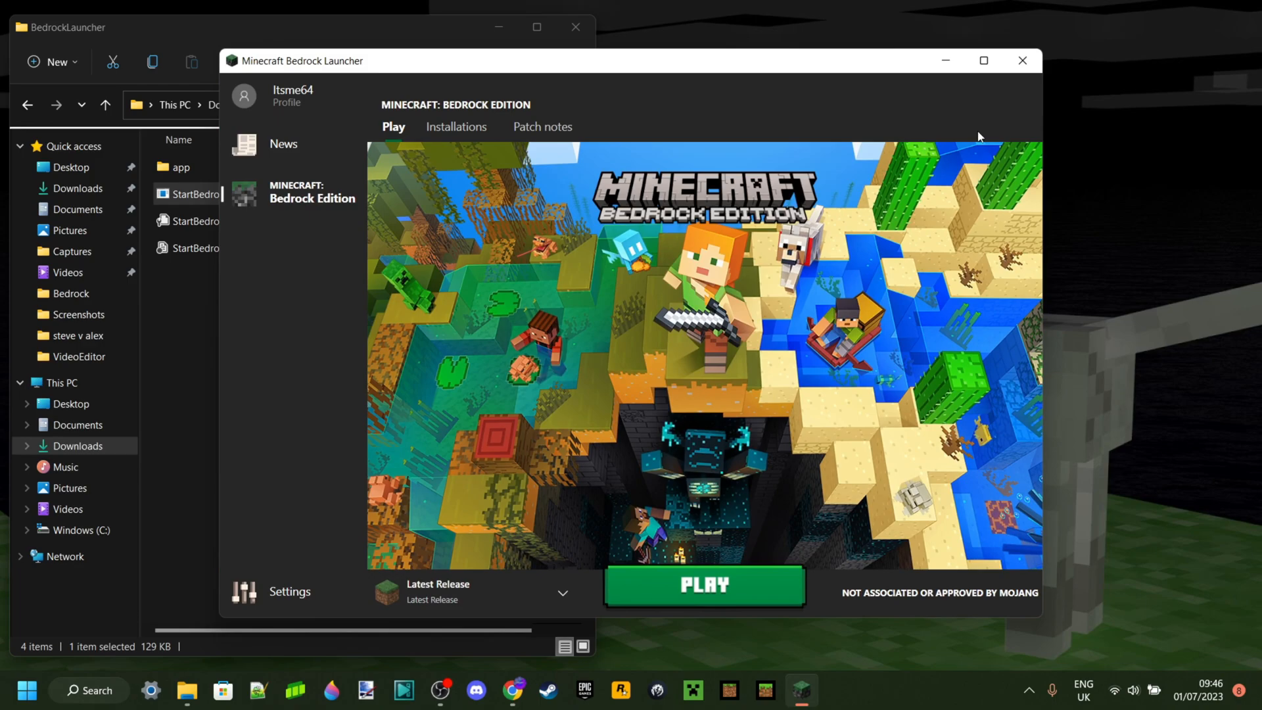
# Maximize the Minecraft Bedrock Launcher window.
pyautogui.click(983, 60)
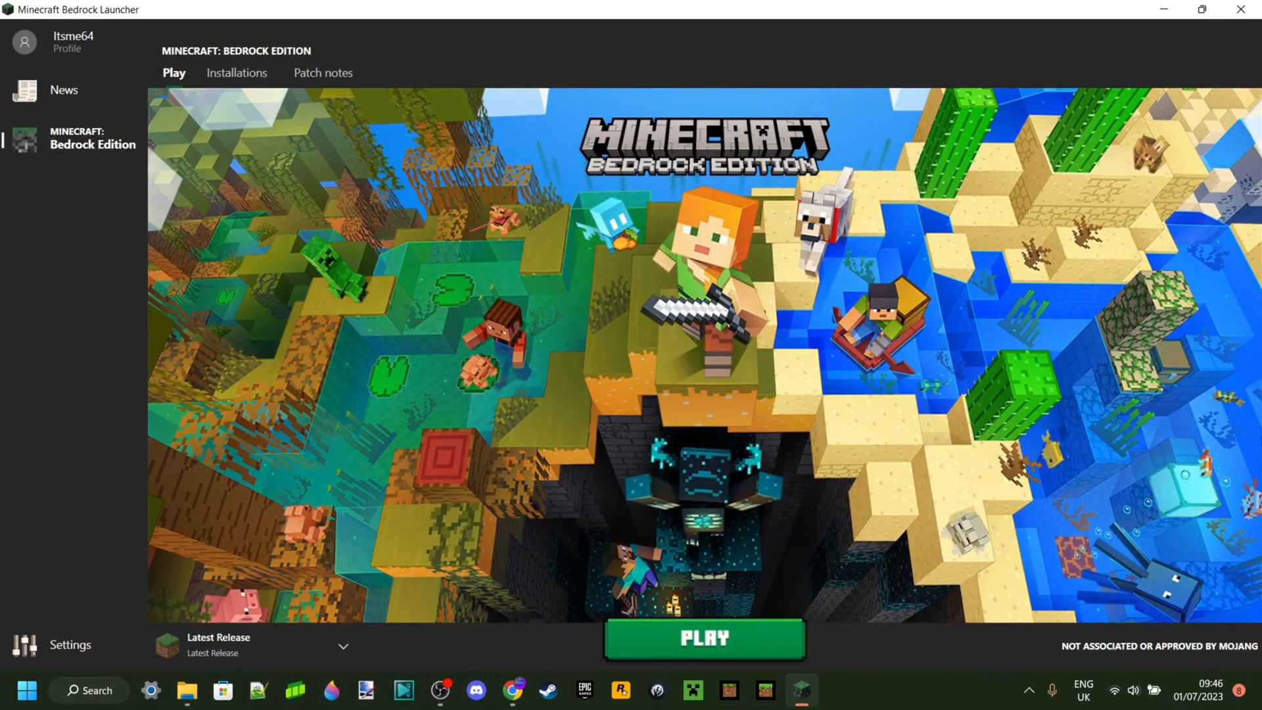
pyautogui.moveTo(1092, 425)
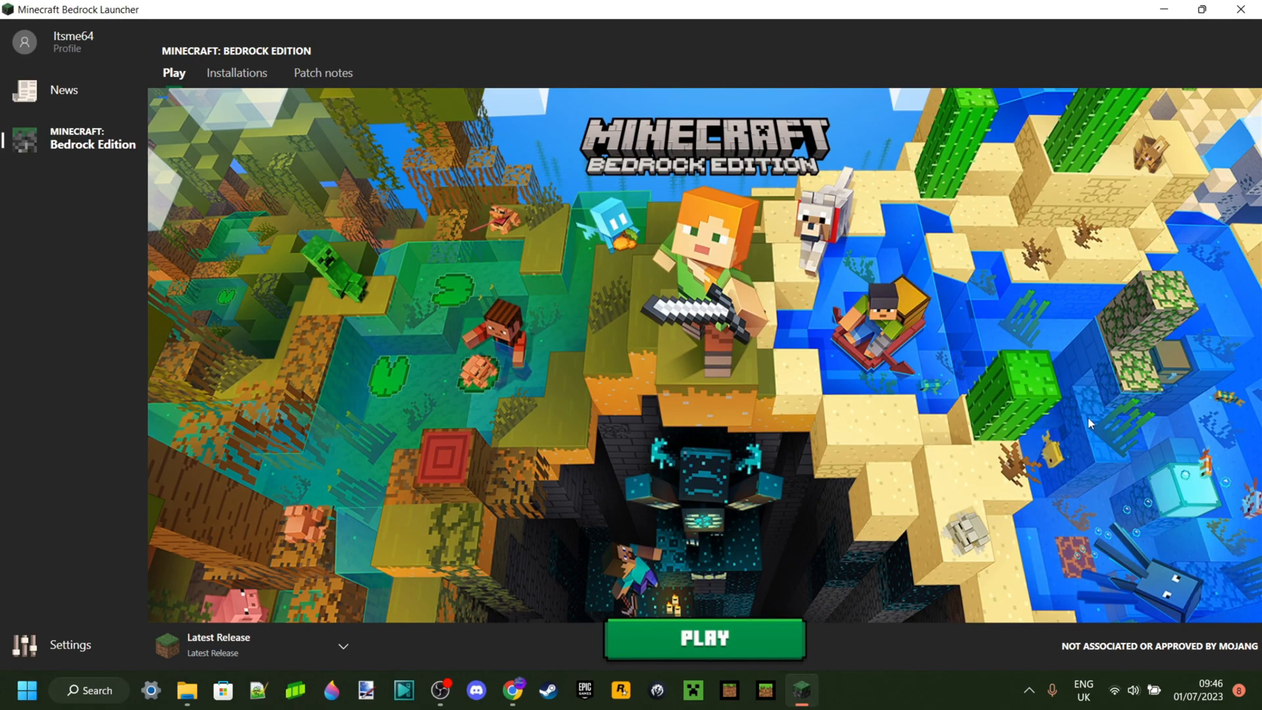
pyautogui.moveTo(1031, 379)
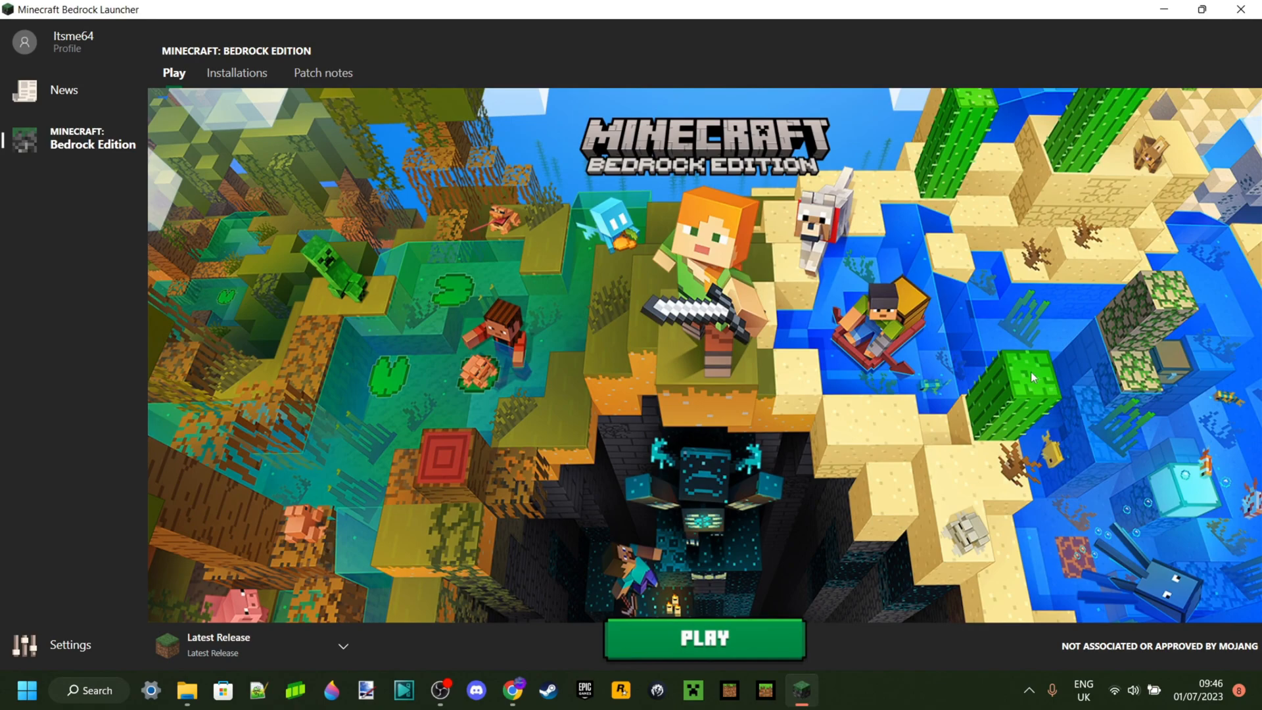
pyautogui.moveTo(906, 349)
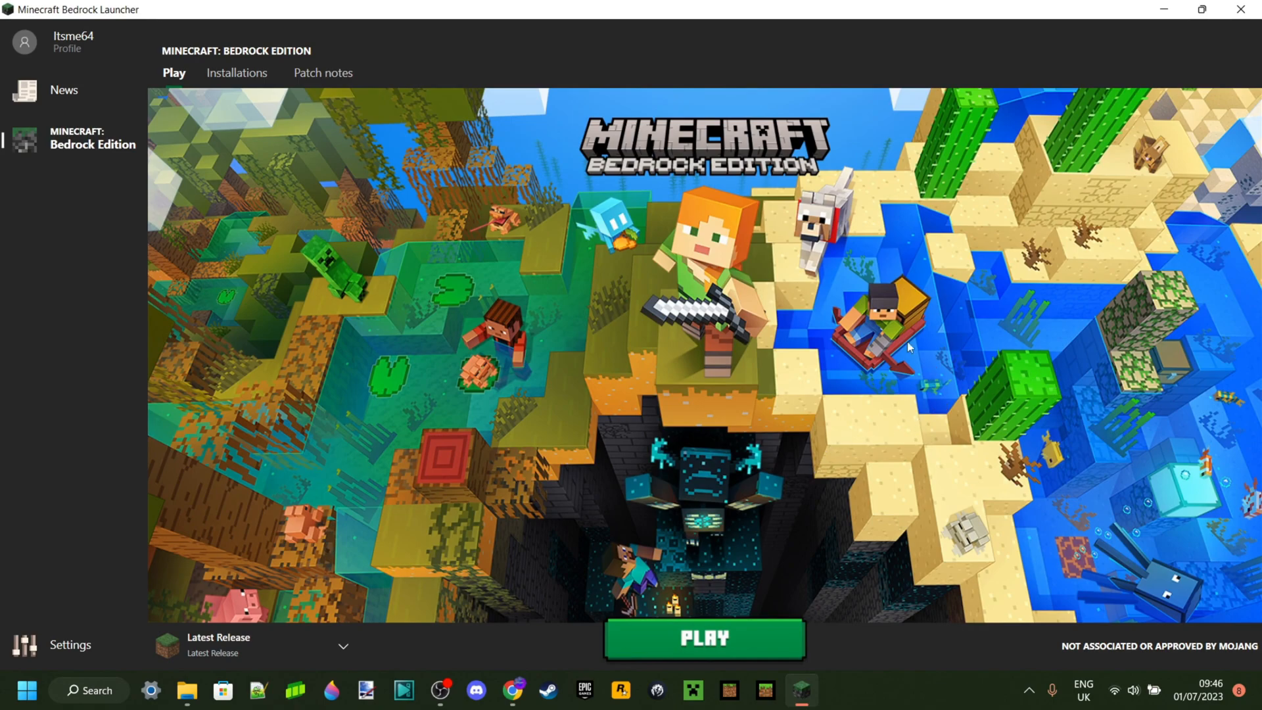
pyautogui.moveTo(621, 393)
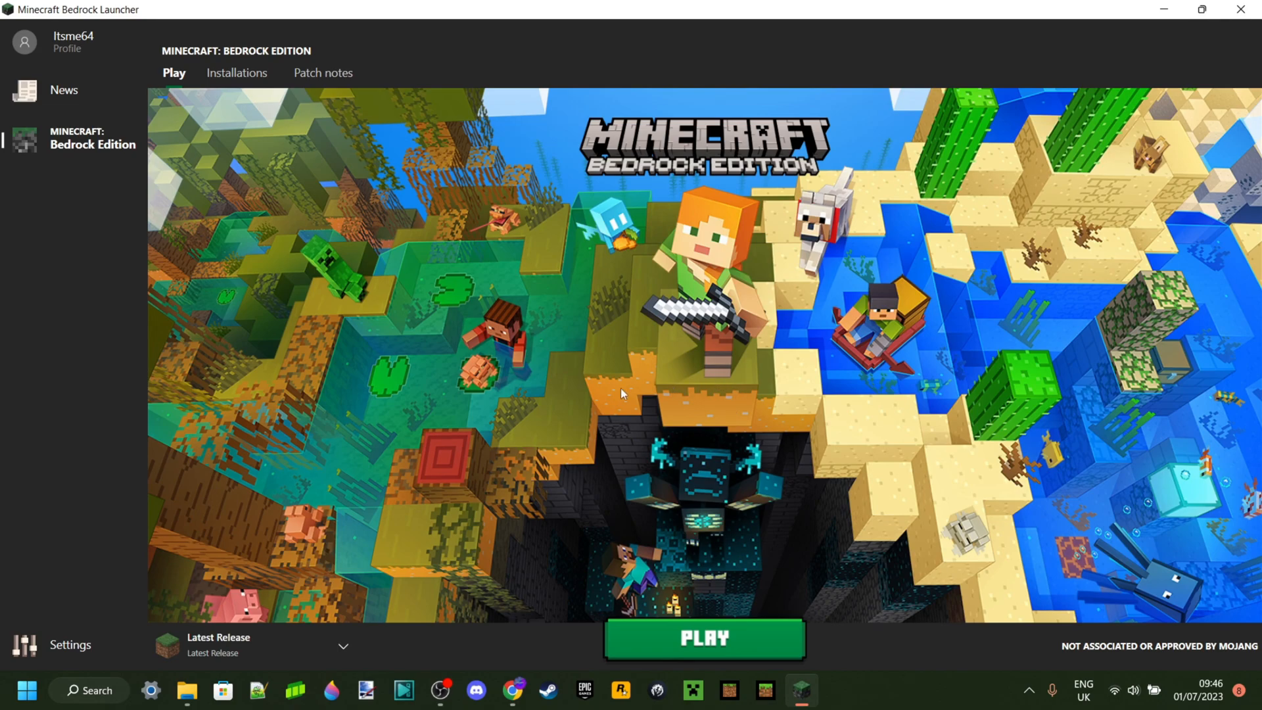
pyautogui.moveTo(569, 393)
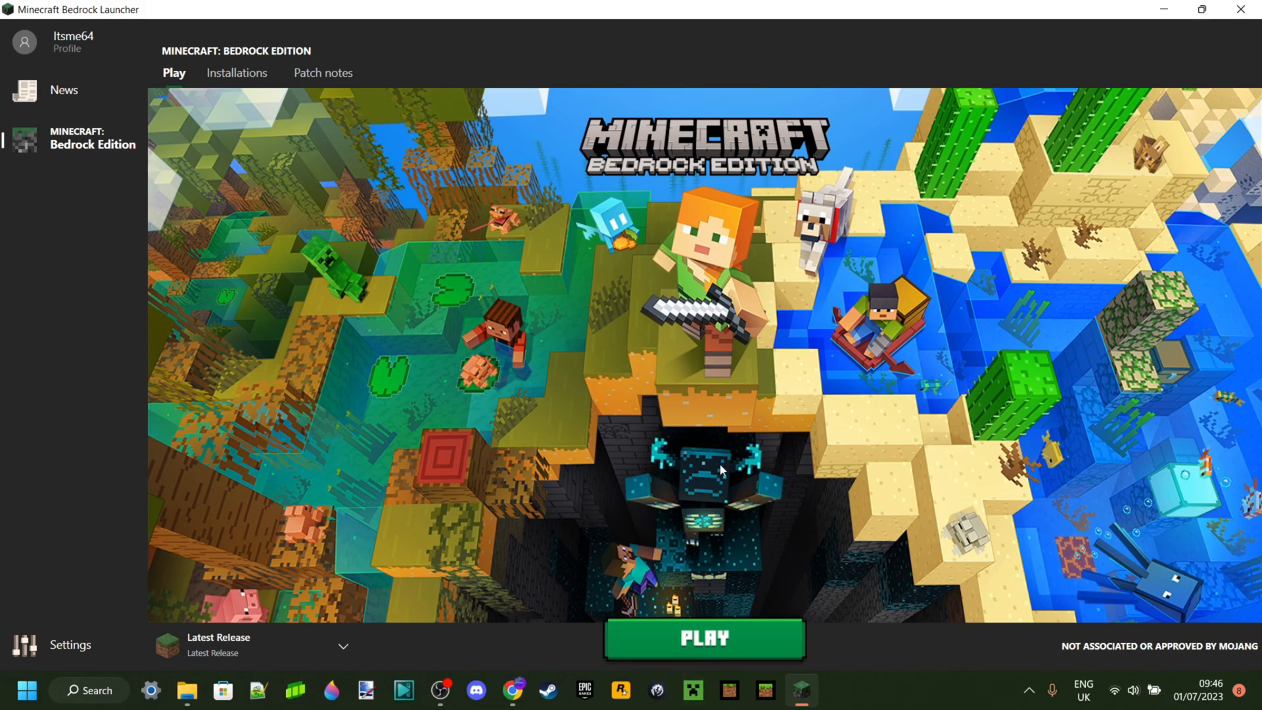
pyautogui.moveTo(435, 653)
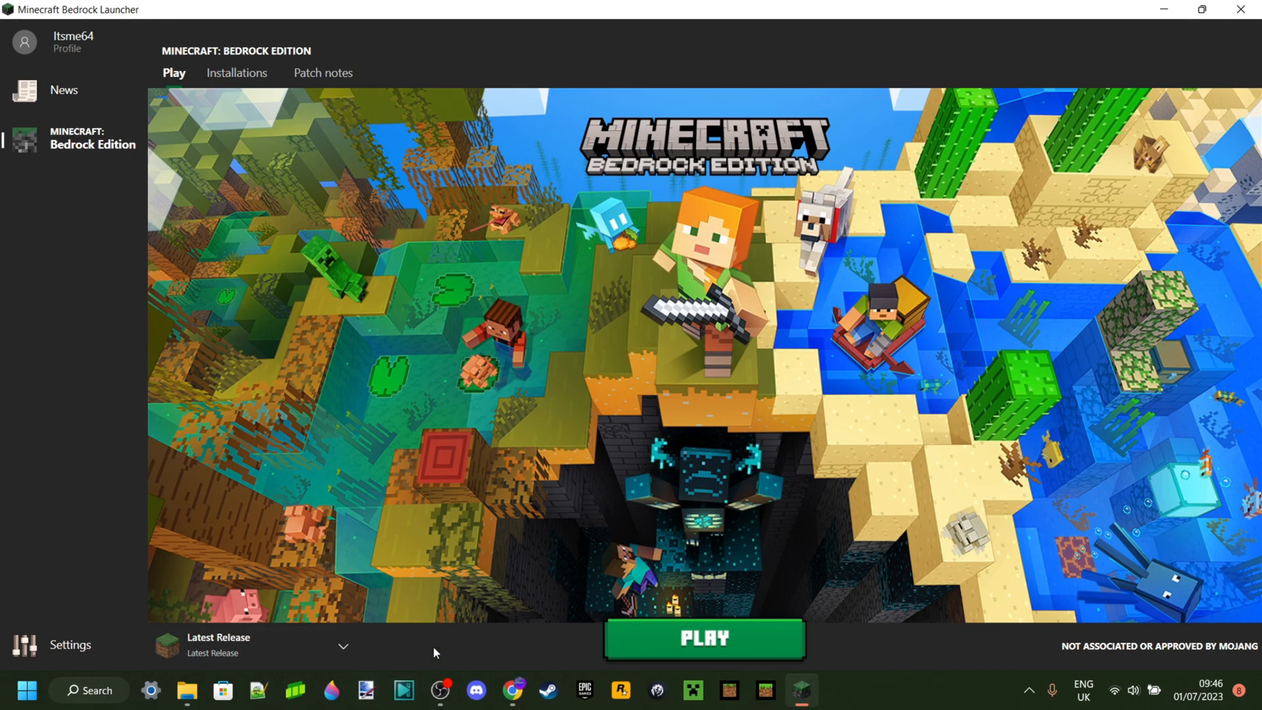
pyautogui.moveTo(458, 661)
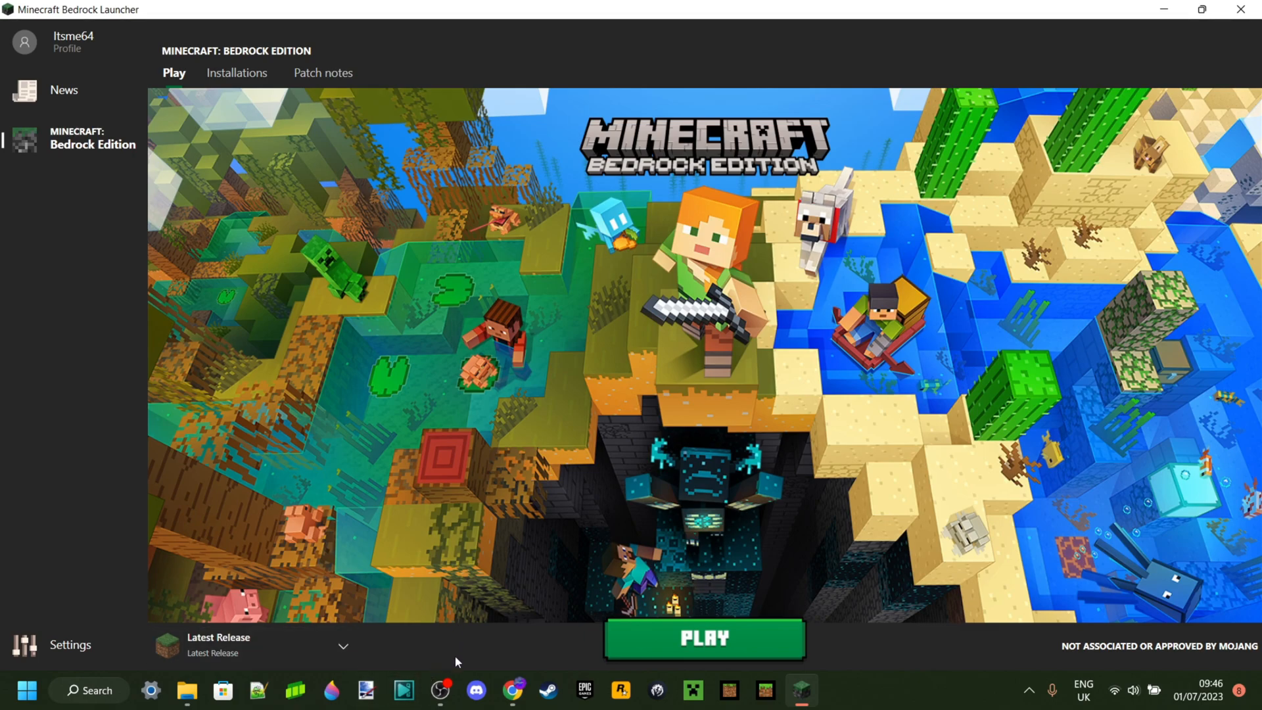
pyautogui.moveTo(843, 448)
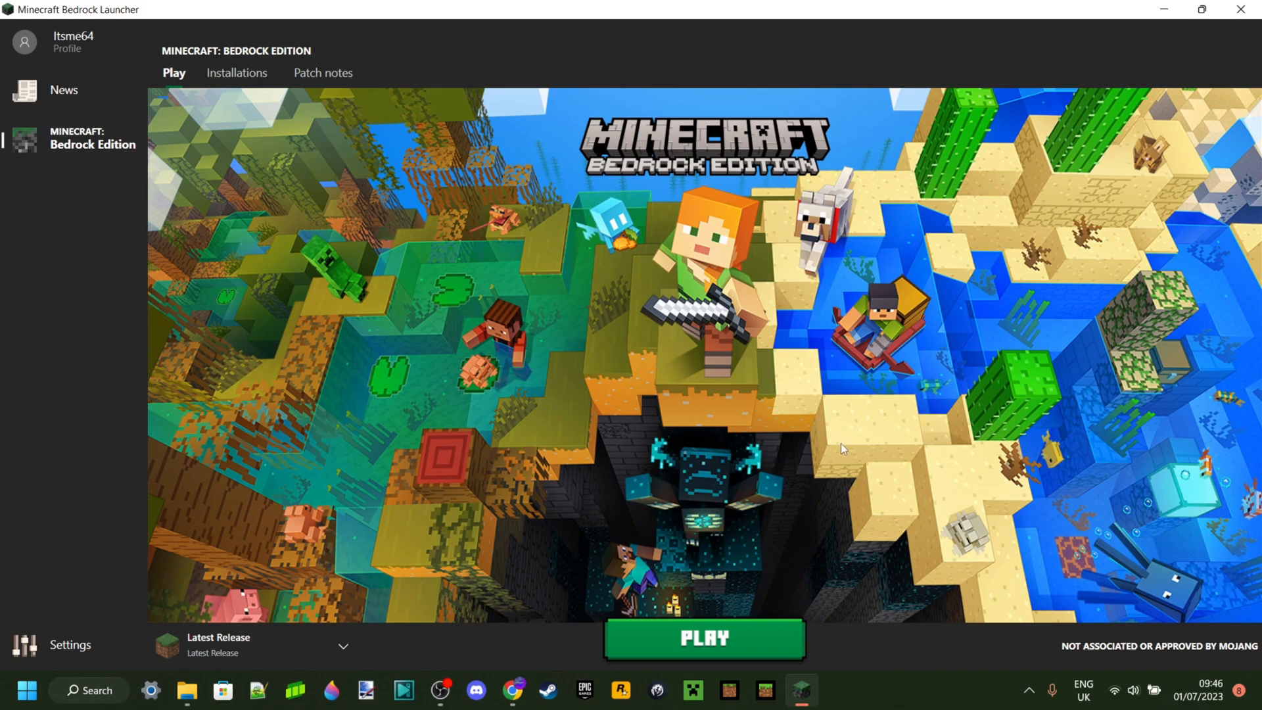
pyautogui.moveTo(739, 505)
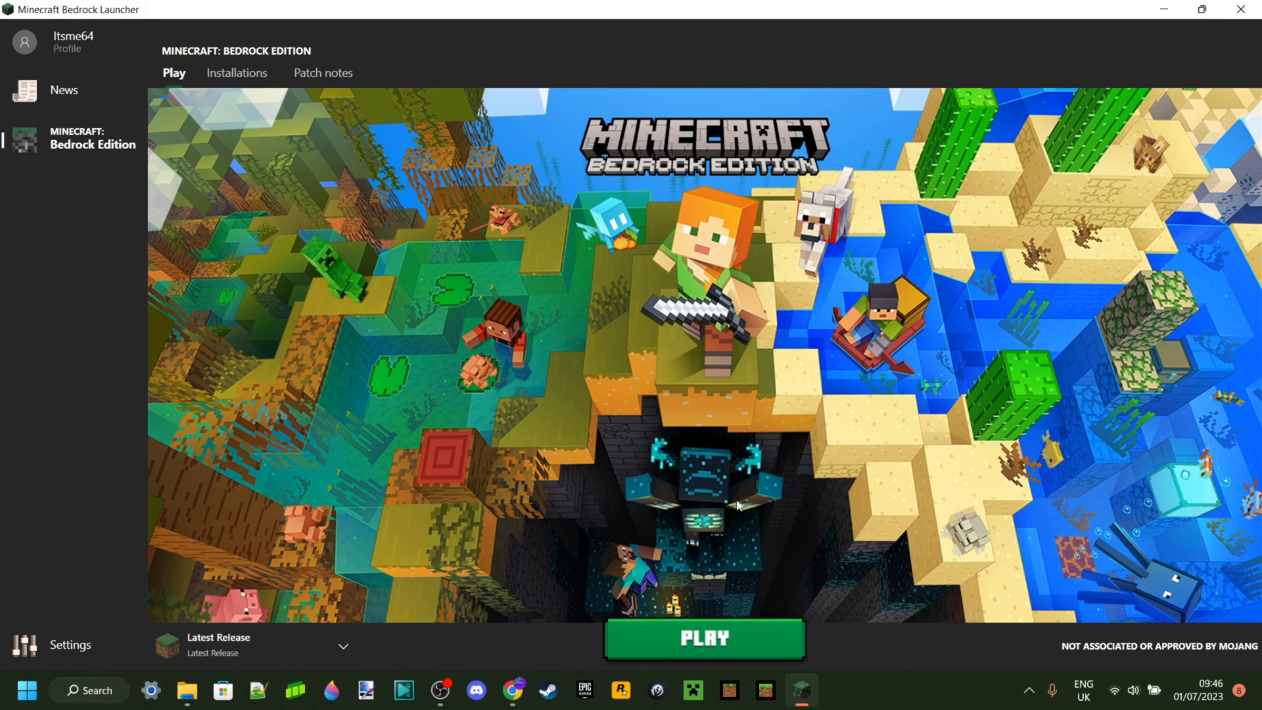
pyautogui.moveTo(735, 682)
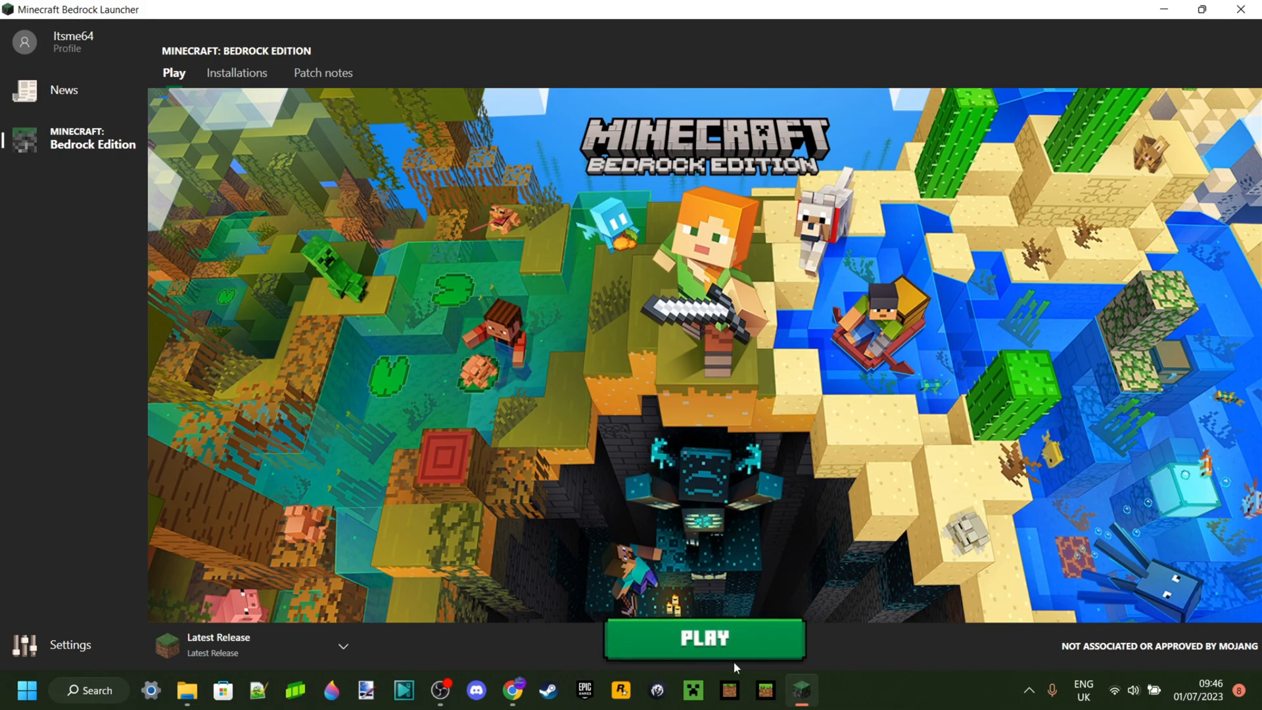
pyautogui.moveTo(817, 332)
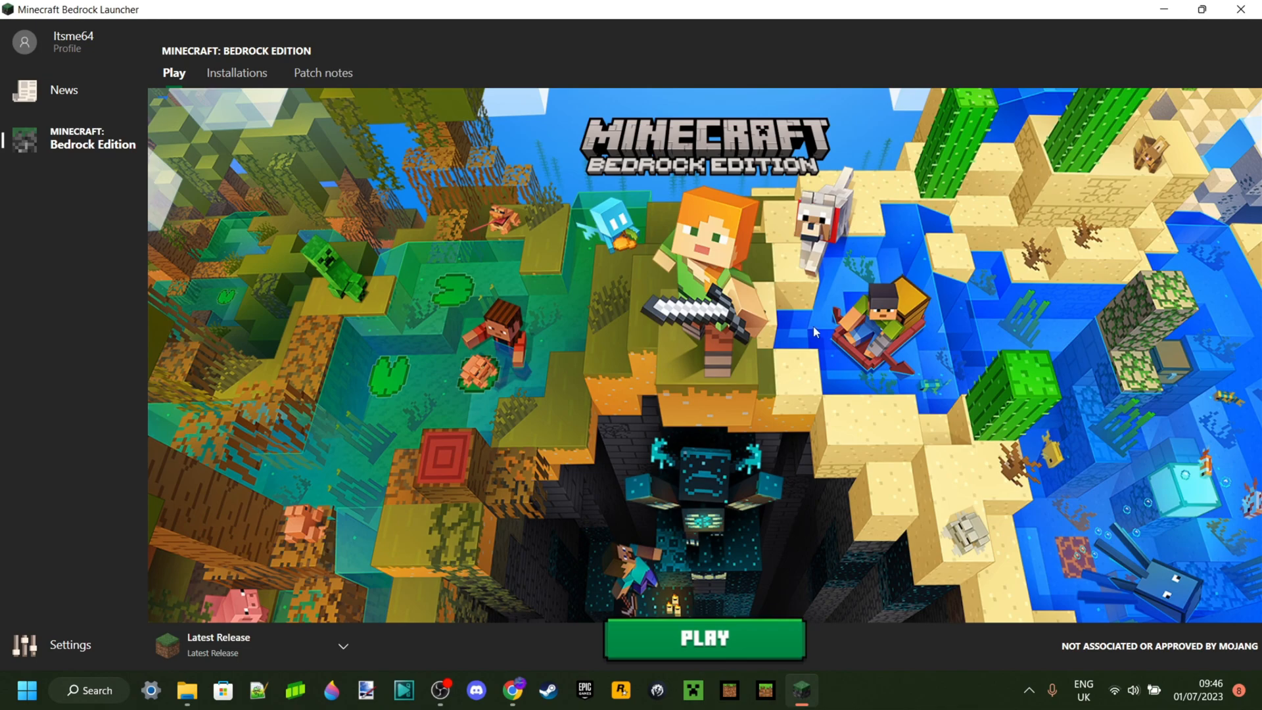
pyautogui.moveTo(458, 644)
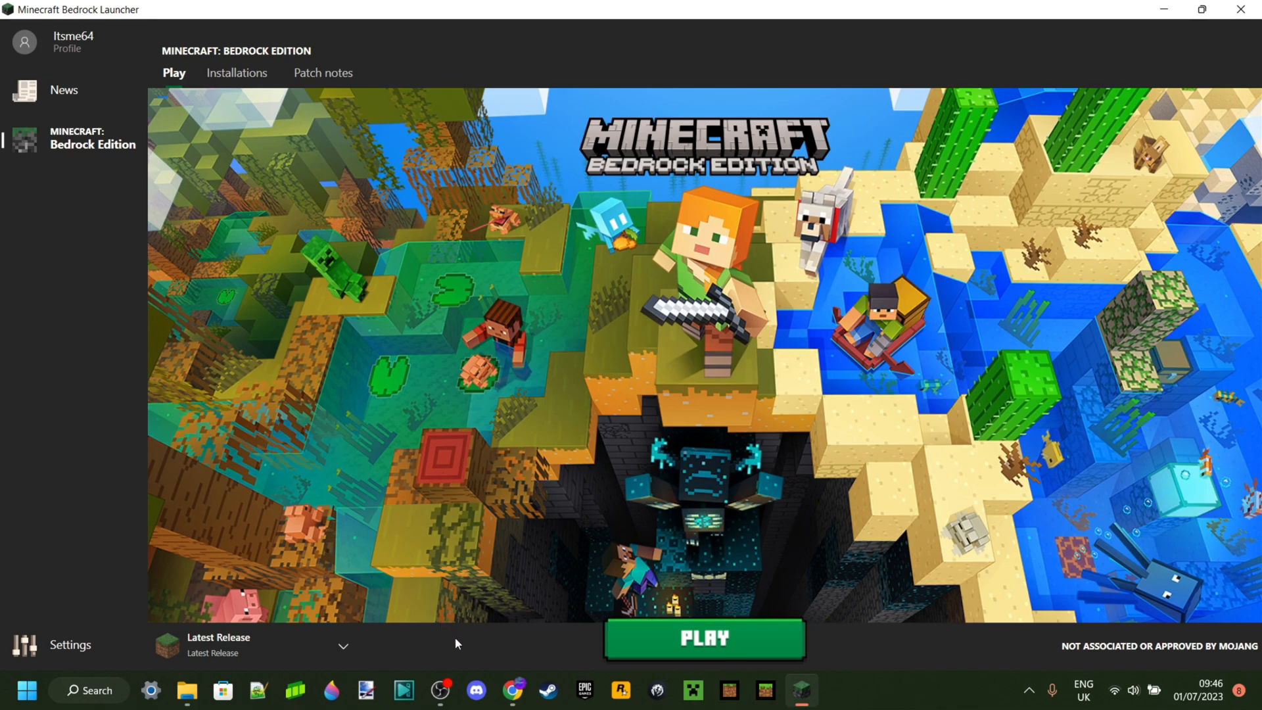
pyautogui.moveTo(390, 638)
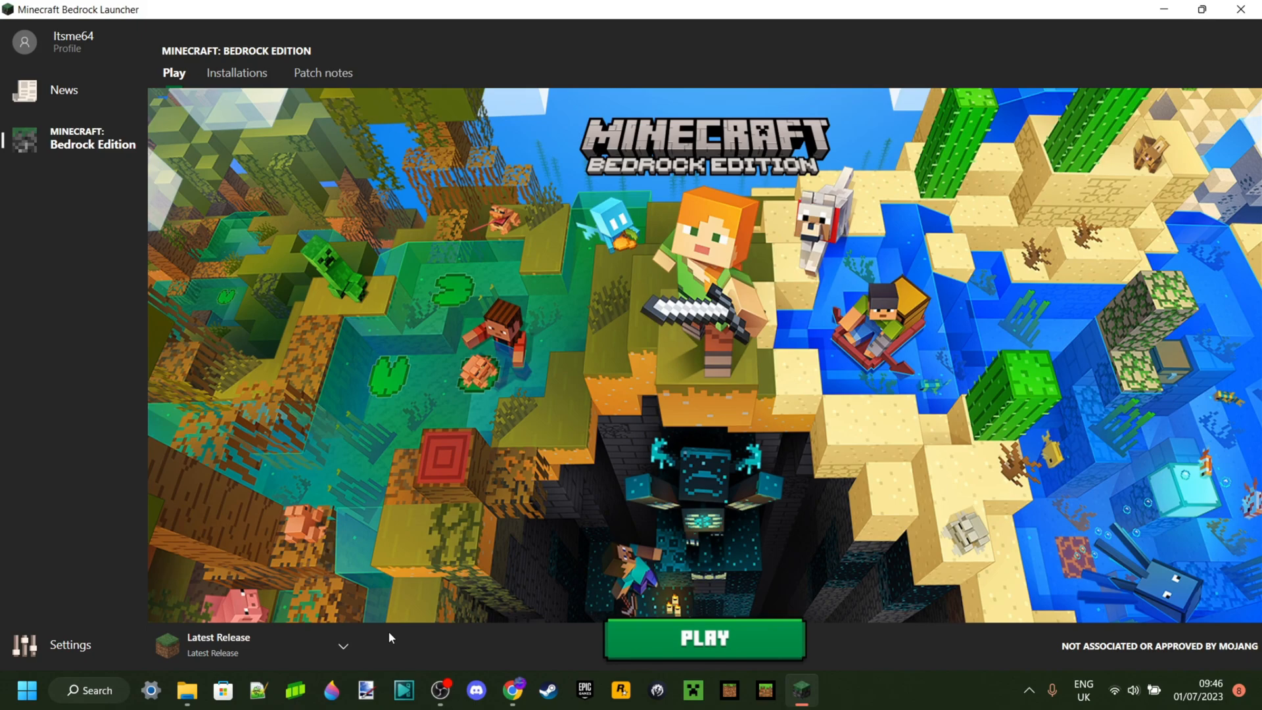
pyautogui.moveTo(267, 100)
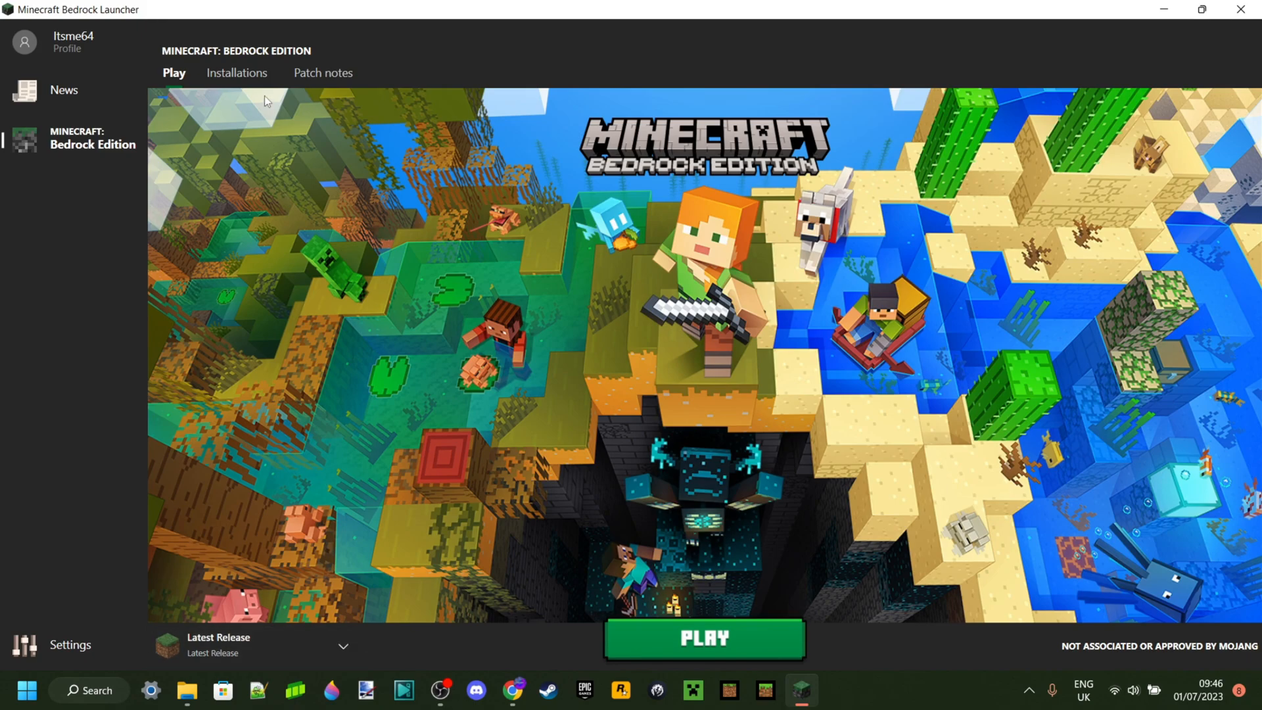
# Create an installation choosing version 1.12.1.1 and entering the name '1.12'.
pyautogui.click(239, 73)
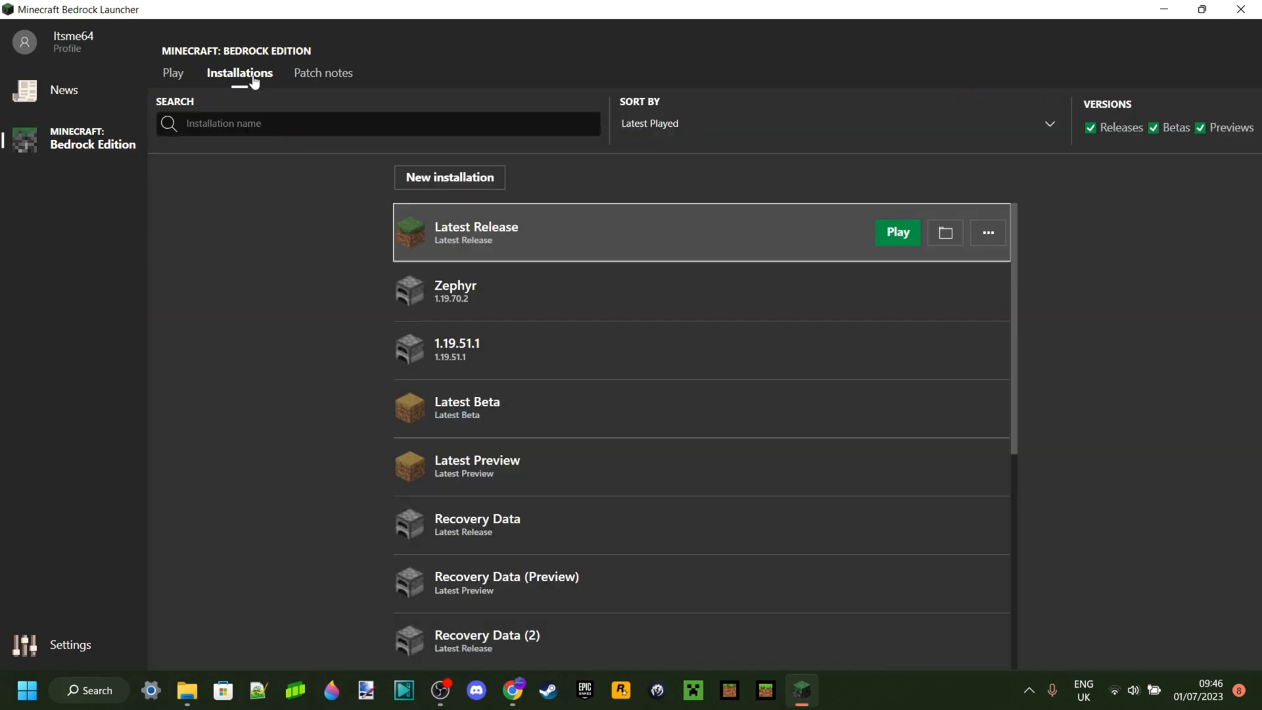
pyautogui.moveTo(492, 342)
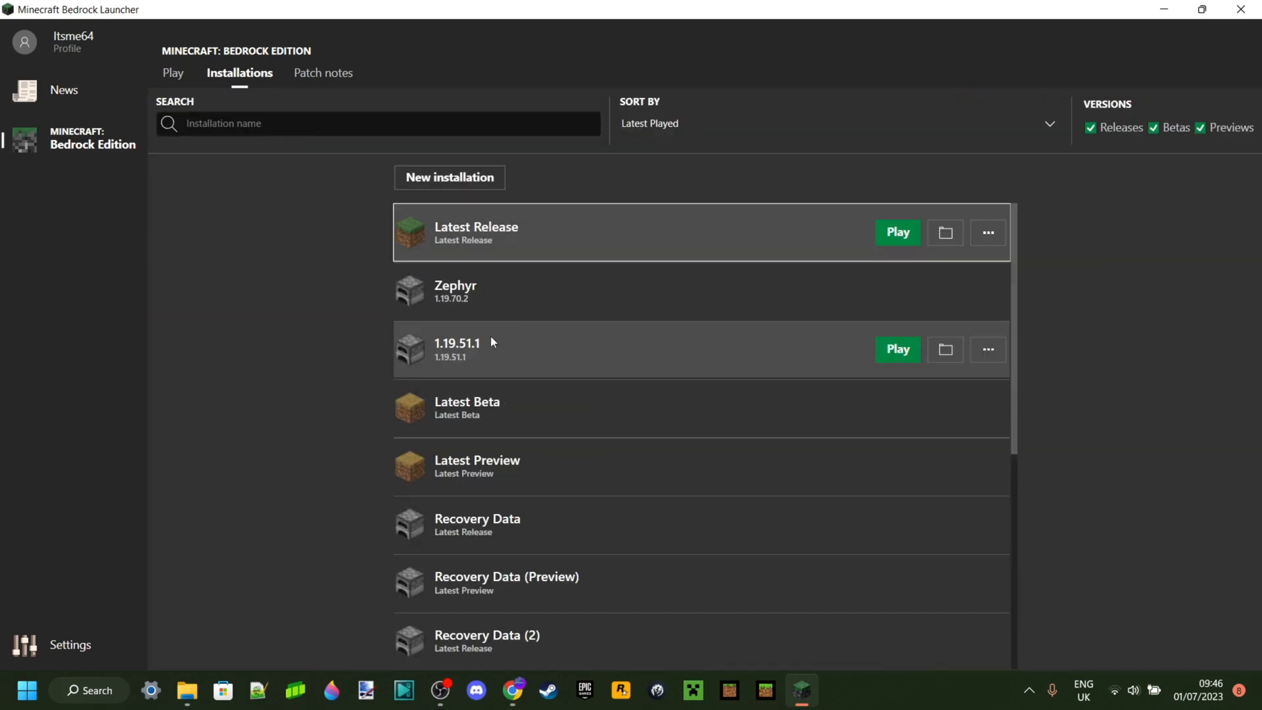
pyautogui.click(449, 178)
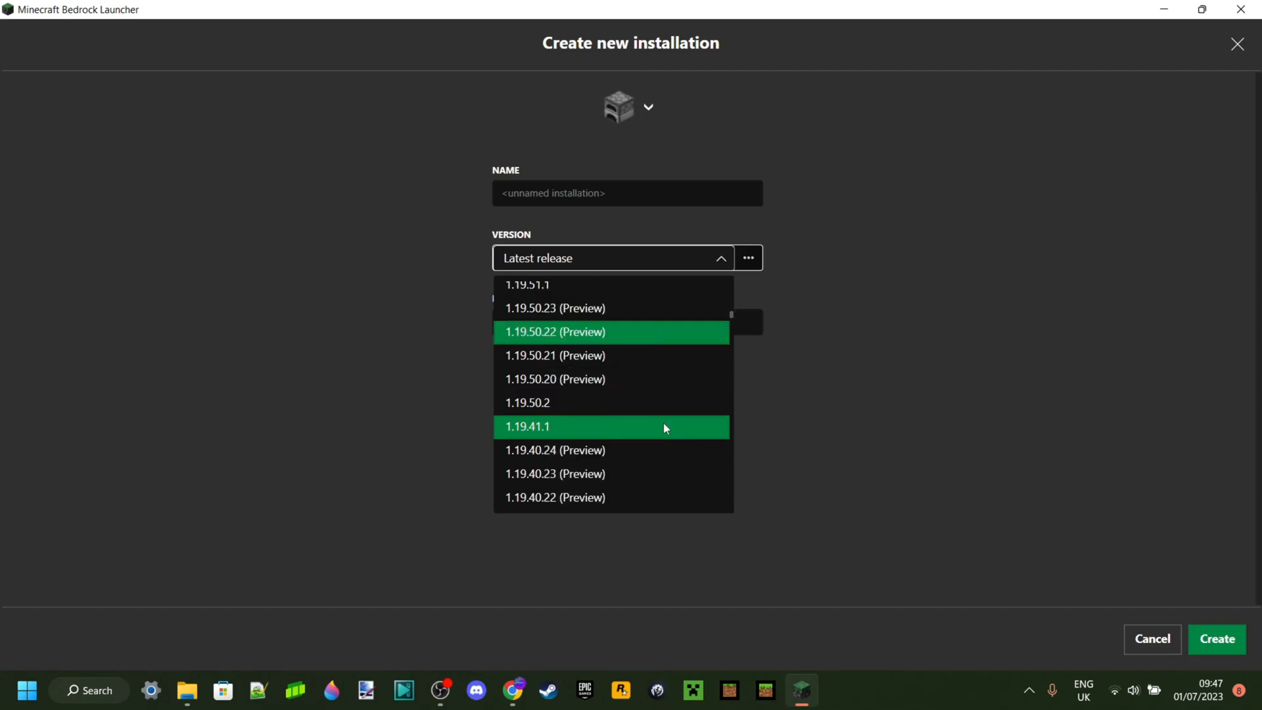
pyautogui.scroll(-3)
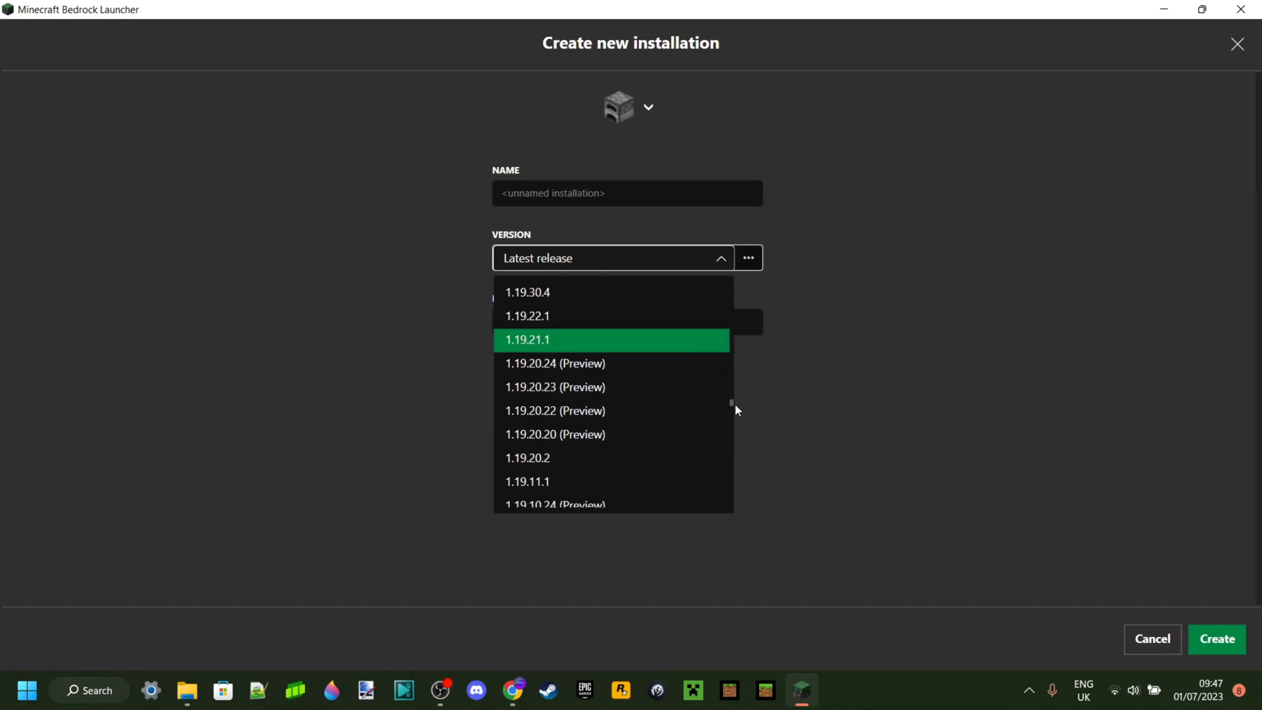
pyautogui.scroll(-3)
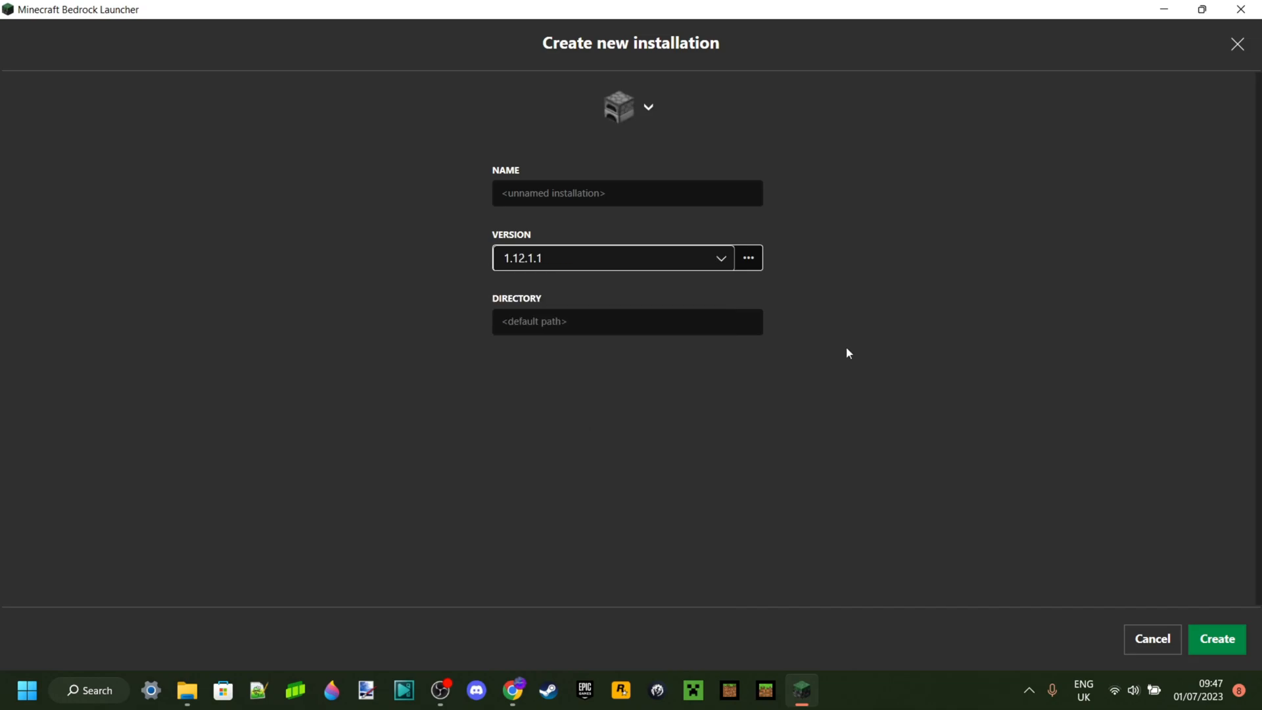
pyautogui.click(627, 192)
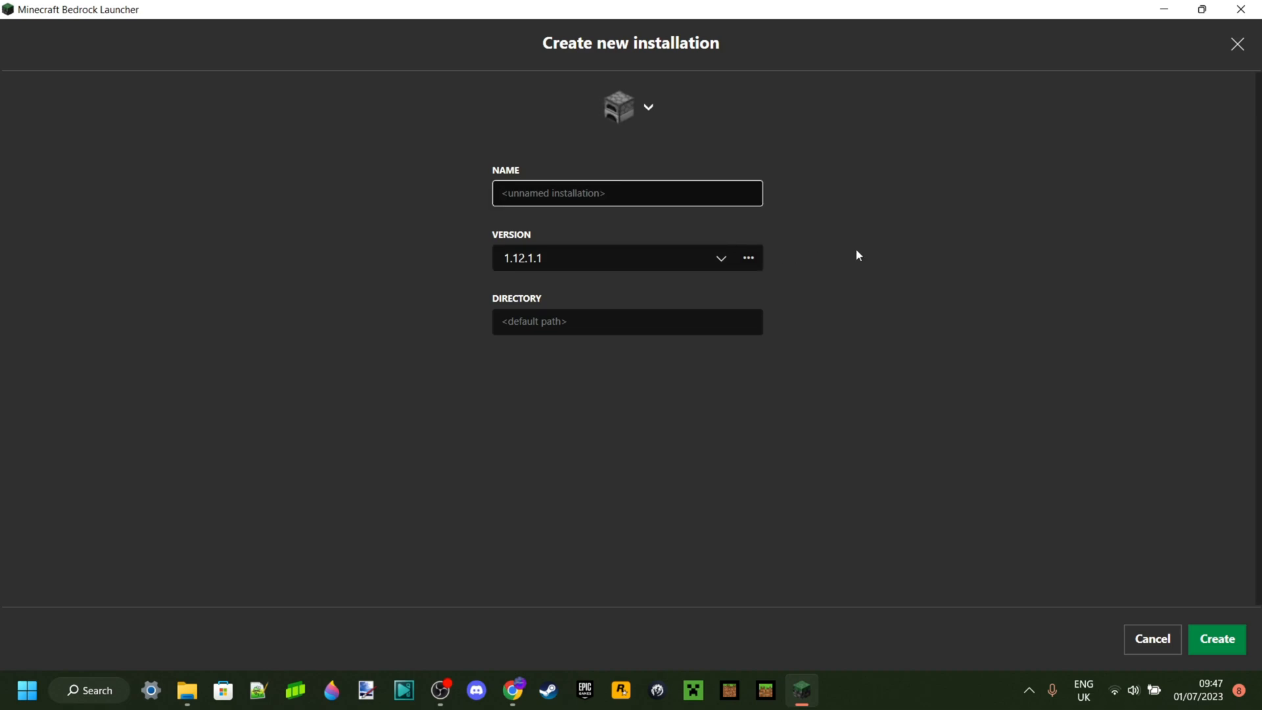
pyautogui.write('1.12')
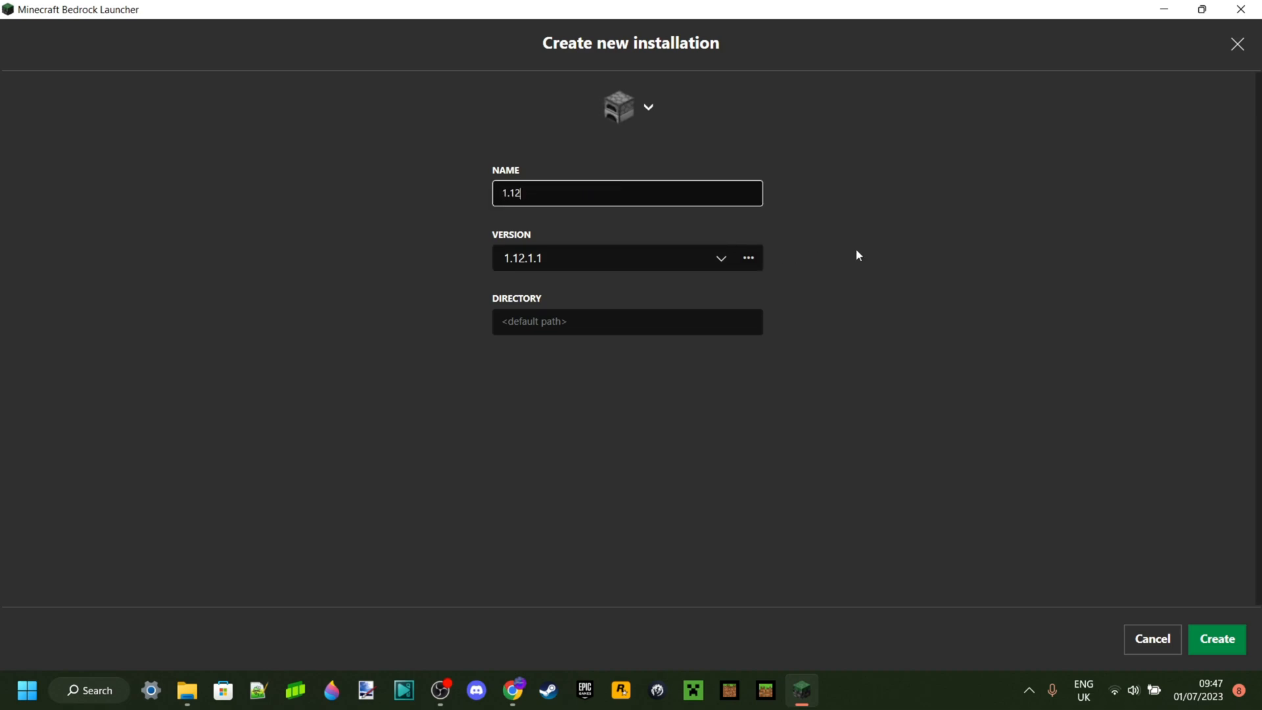
pyautogui.moveTo(952, 324)
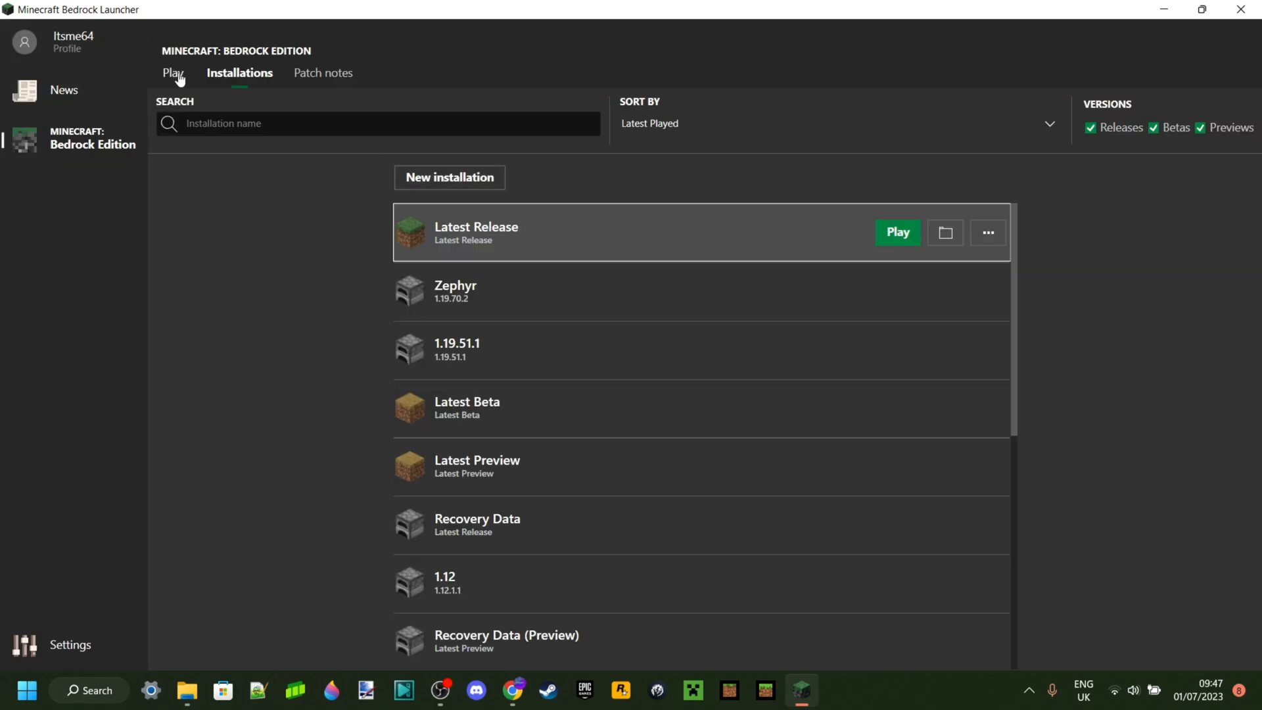
pyautogui.moveTo(607, 356)
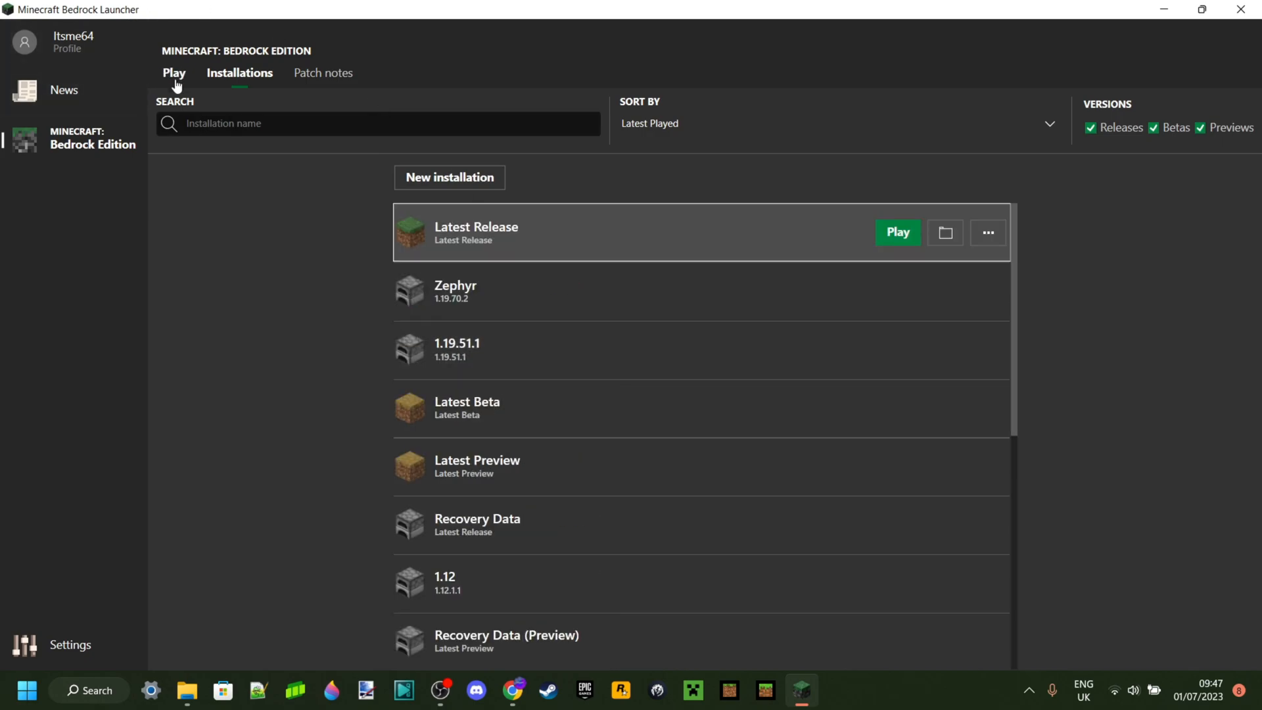
# Switch to the Play page with Latest Release as the launch installation.
pyautogui.click(173, 72)
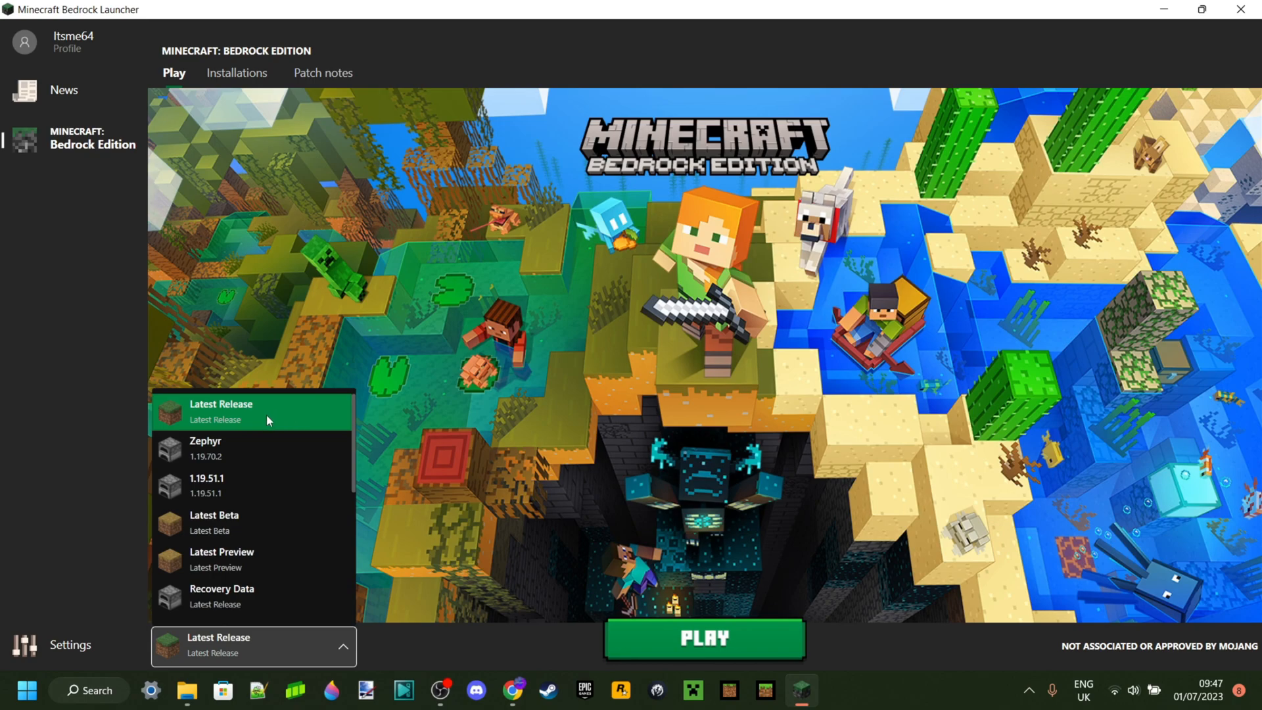
pyautogui.moveTo(275, 420)
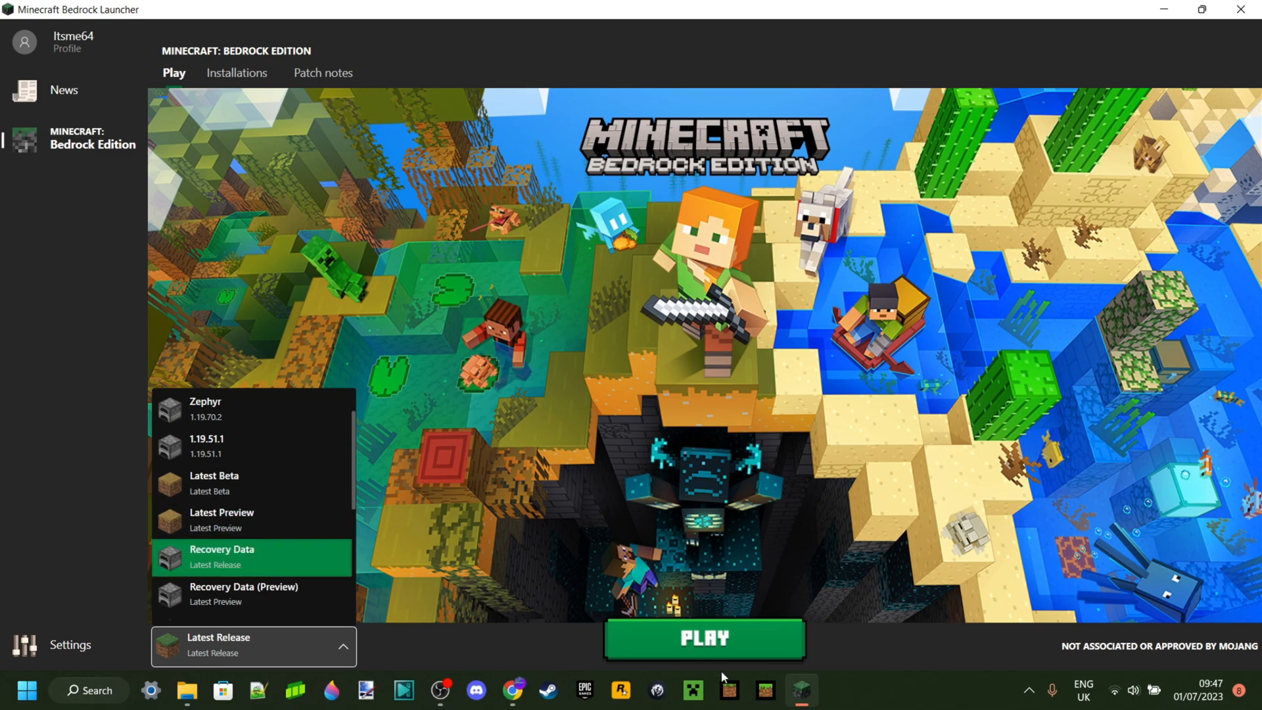
pyautogui.moveTo(536, 652)
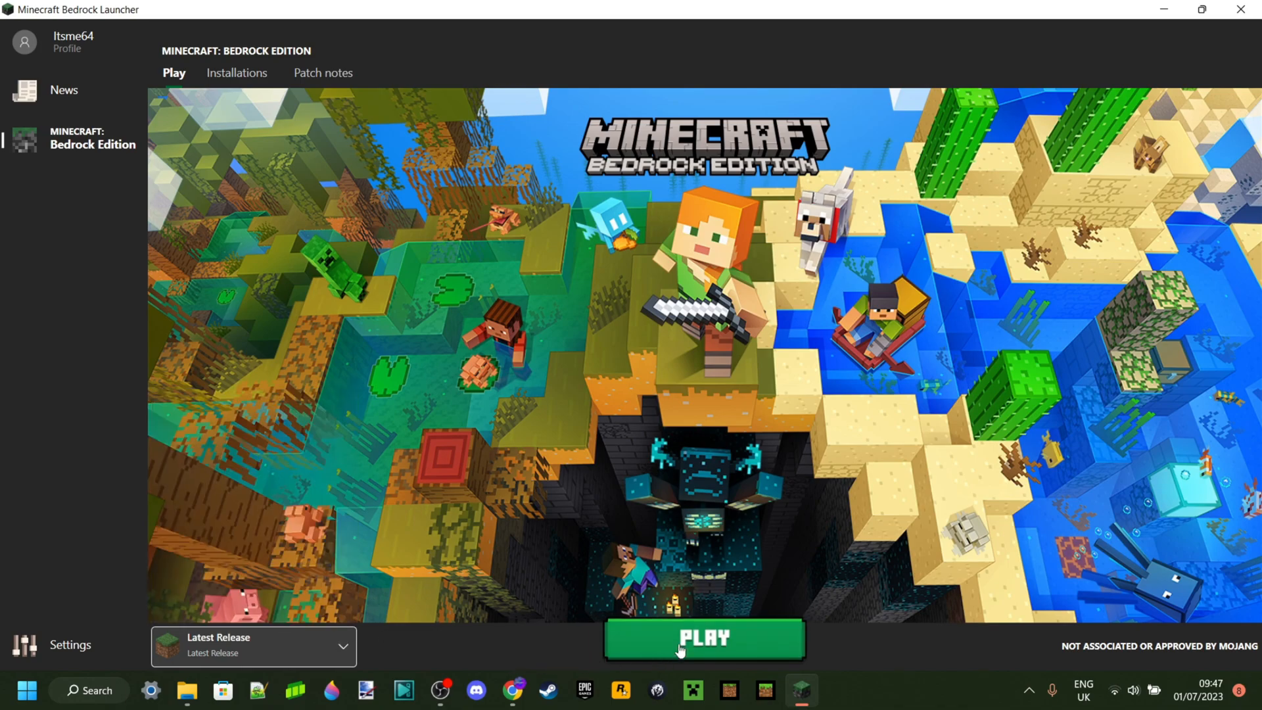
# Start downloading and launching Latest Release with the PLAY button.
pyautogui.click(702, 638)
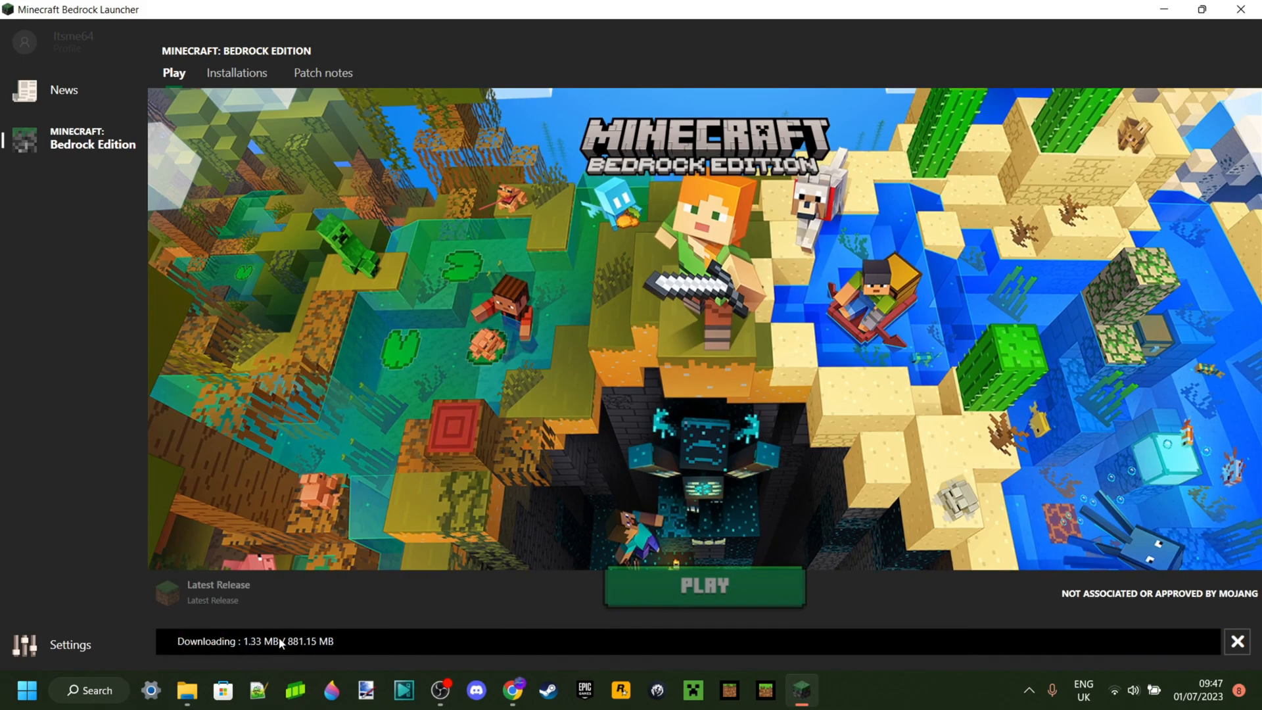
pyautogui.moveTo(297, 655)
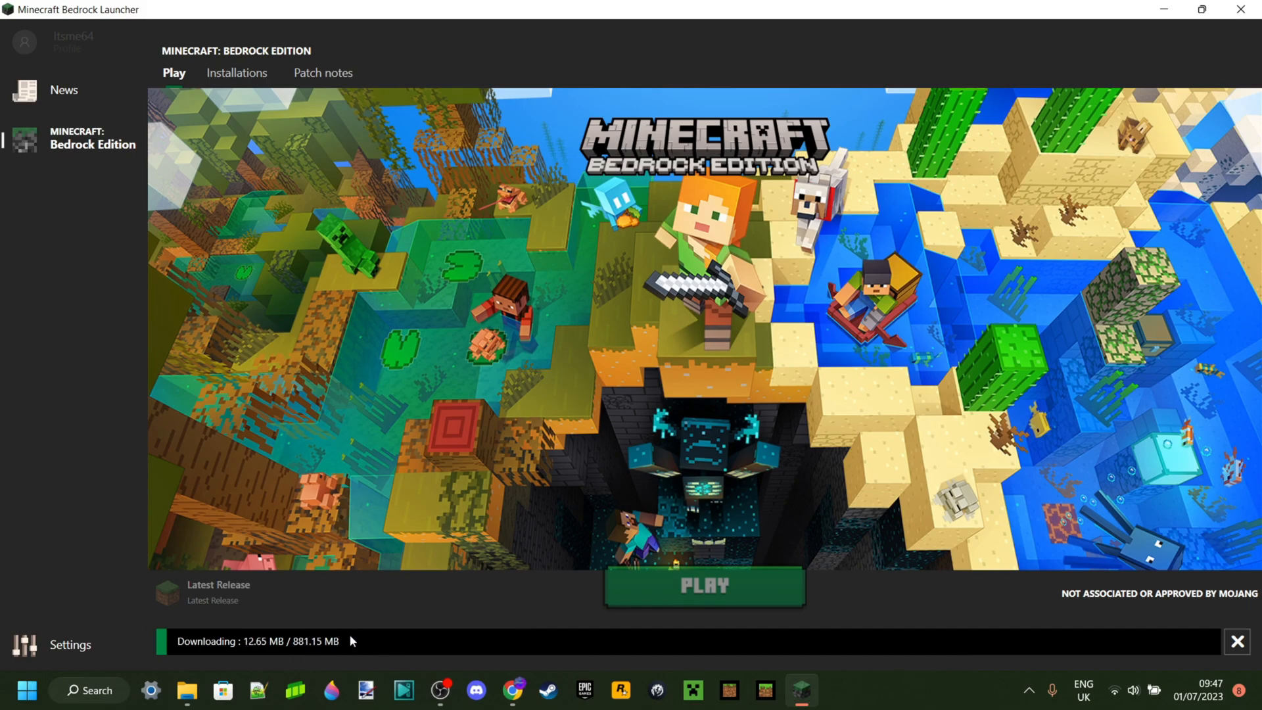
pyautogui.moveTo(352, 622)
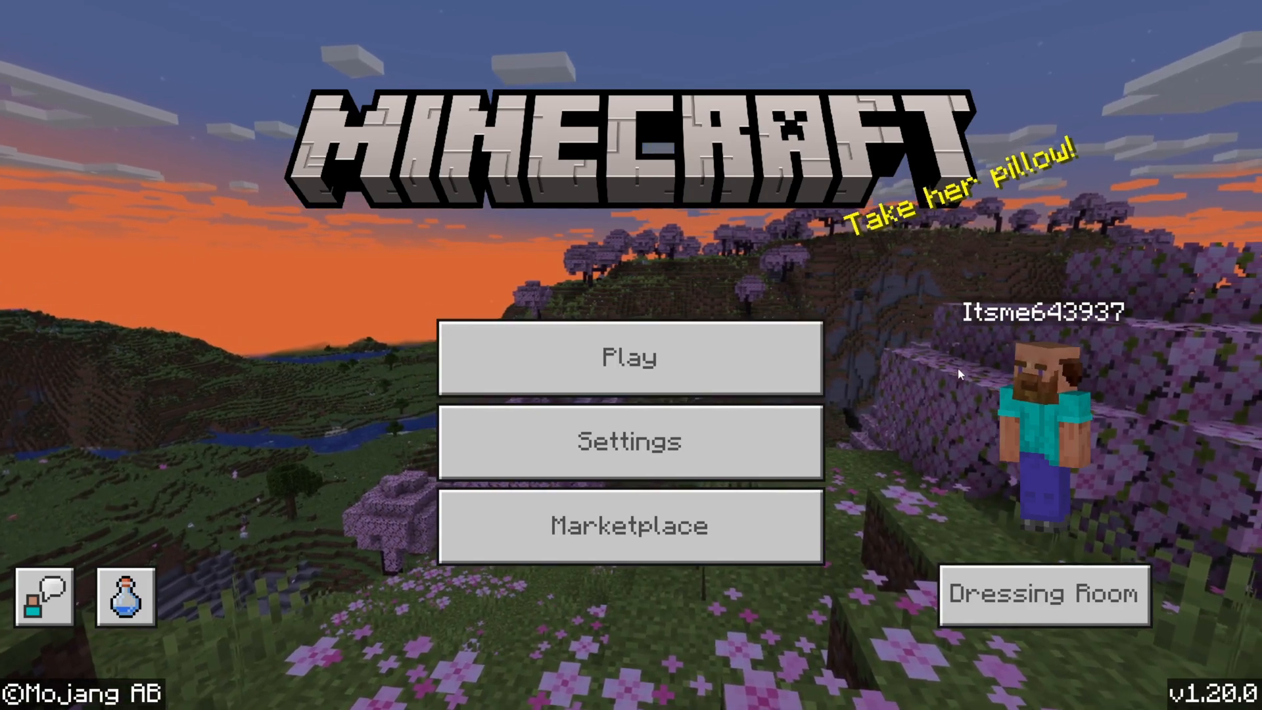
pyautogui.moveTo(798, 372)
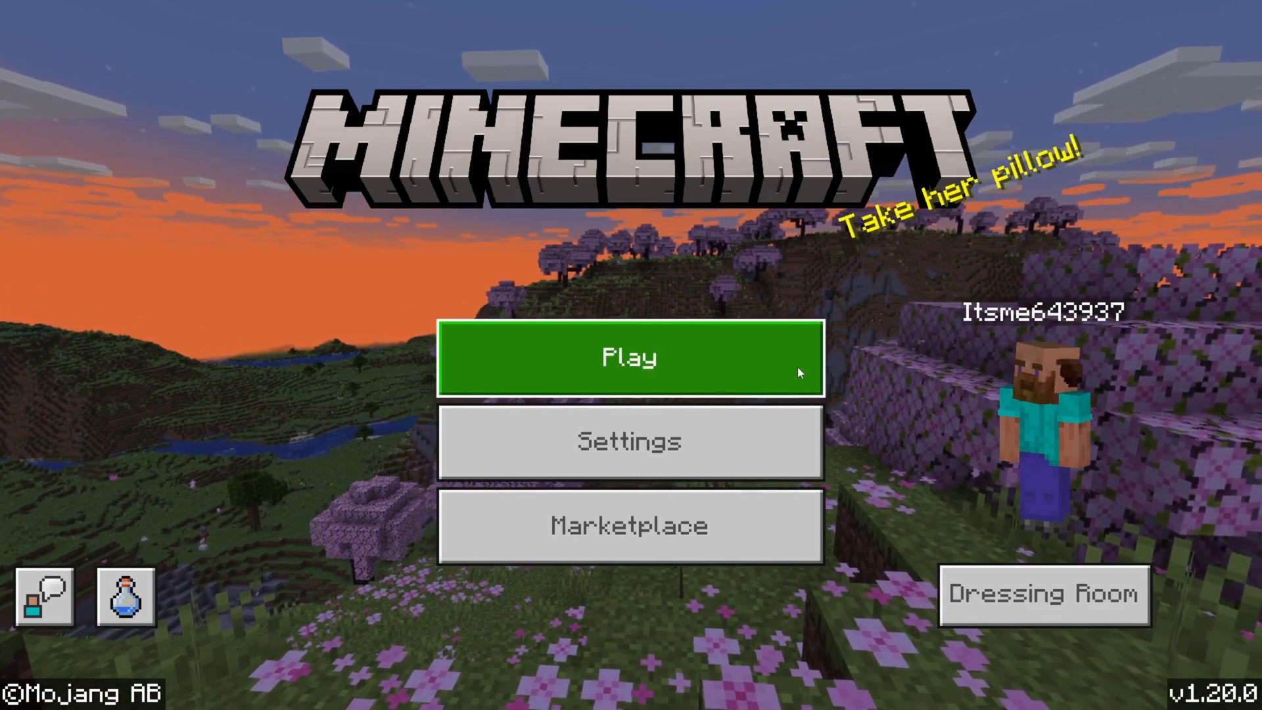
# Open Play from the main menu and show the Worlds tab with 'My World'.
pyautogui.click(631, 357)
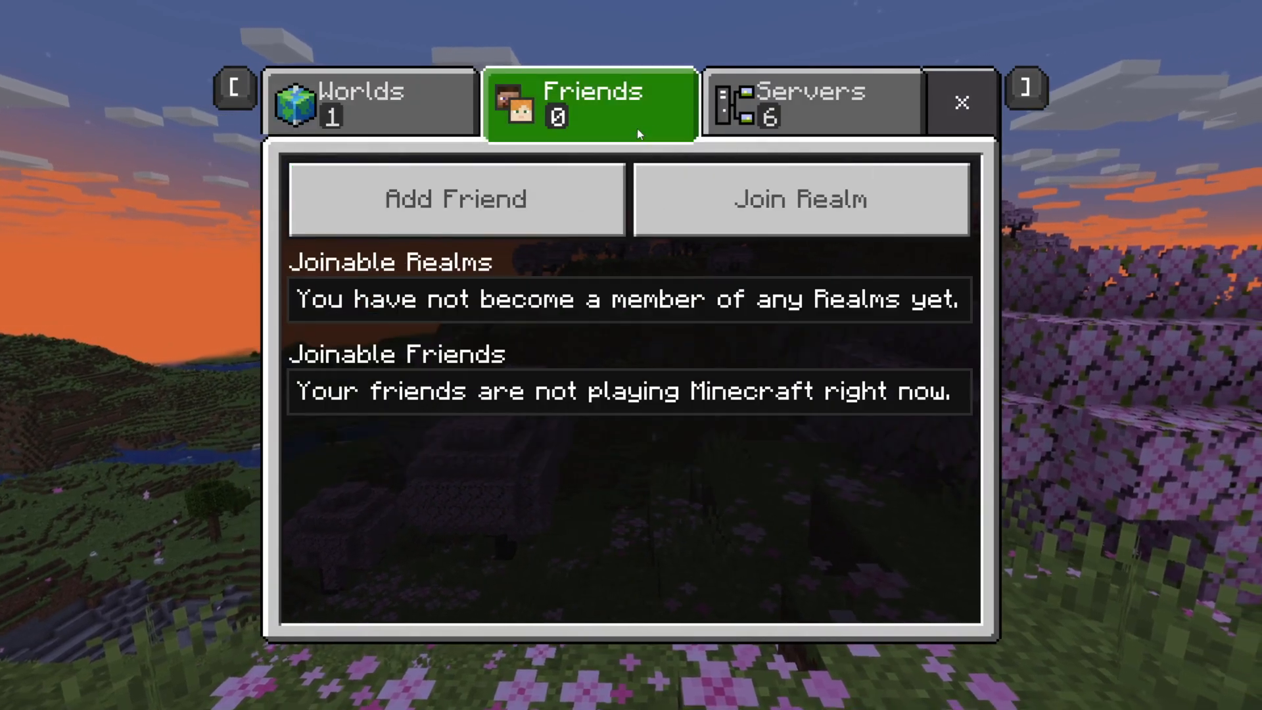
pyautogui.click(361, 105)
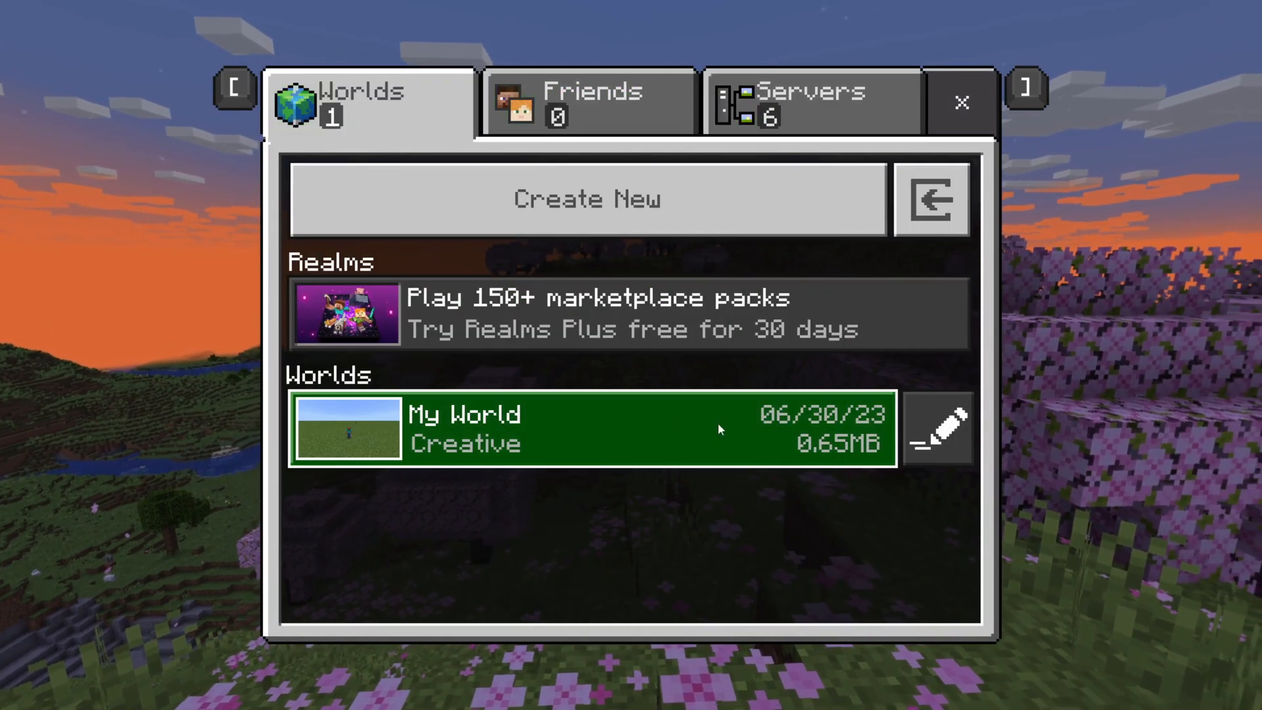
pyautogui.moveTo(715, 536)
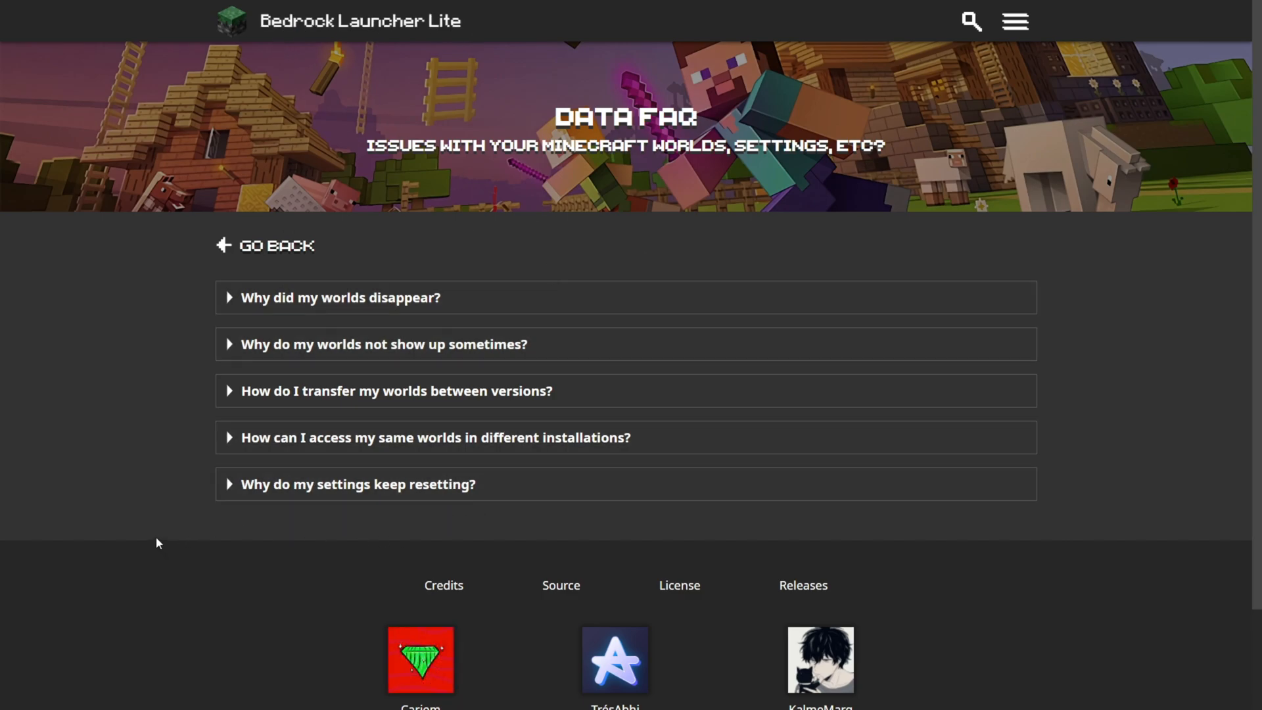
pyautogui.click(338, 297)
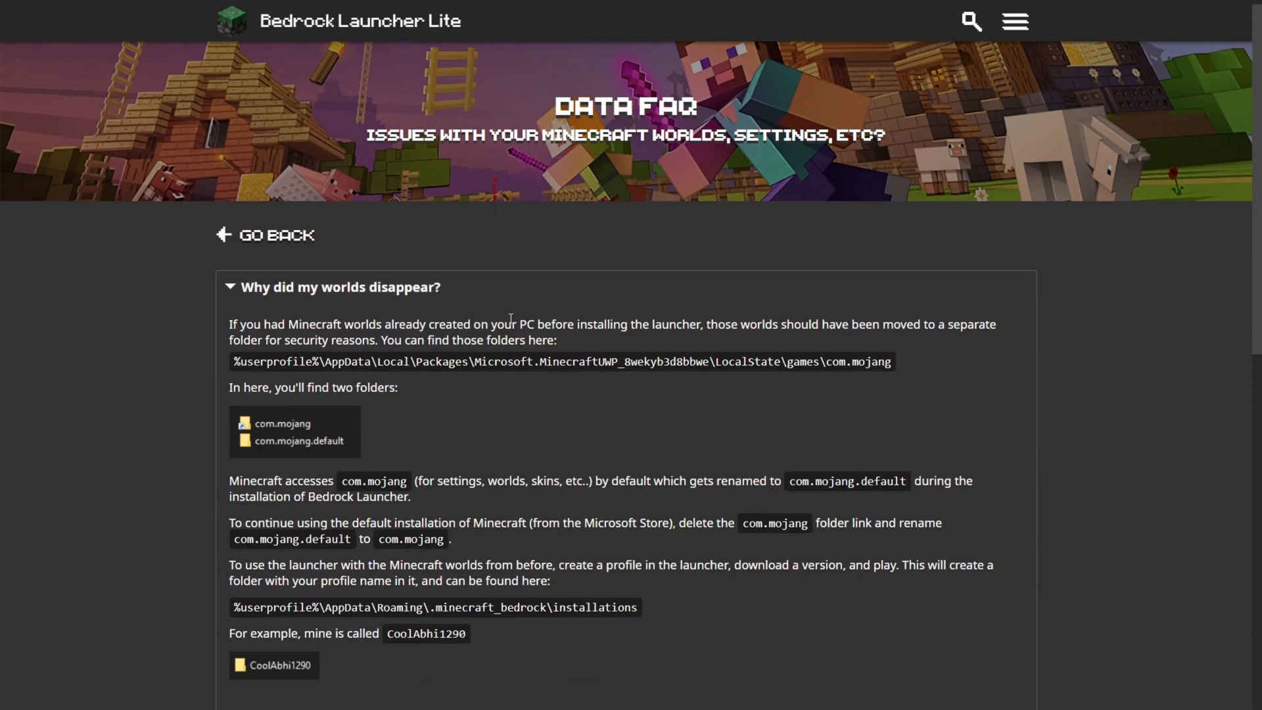
pyautogui.scroll(-3)
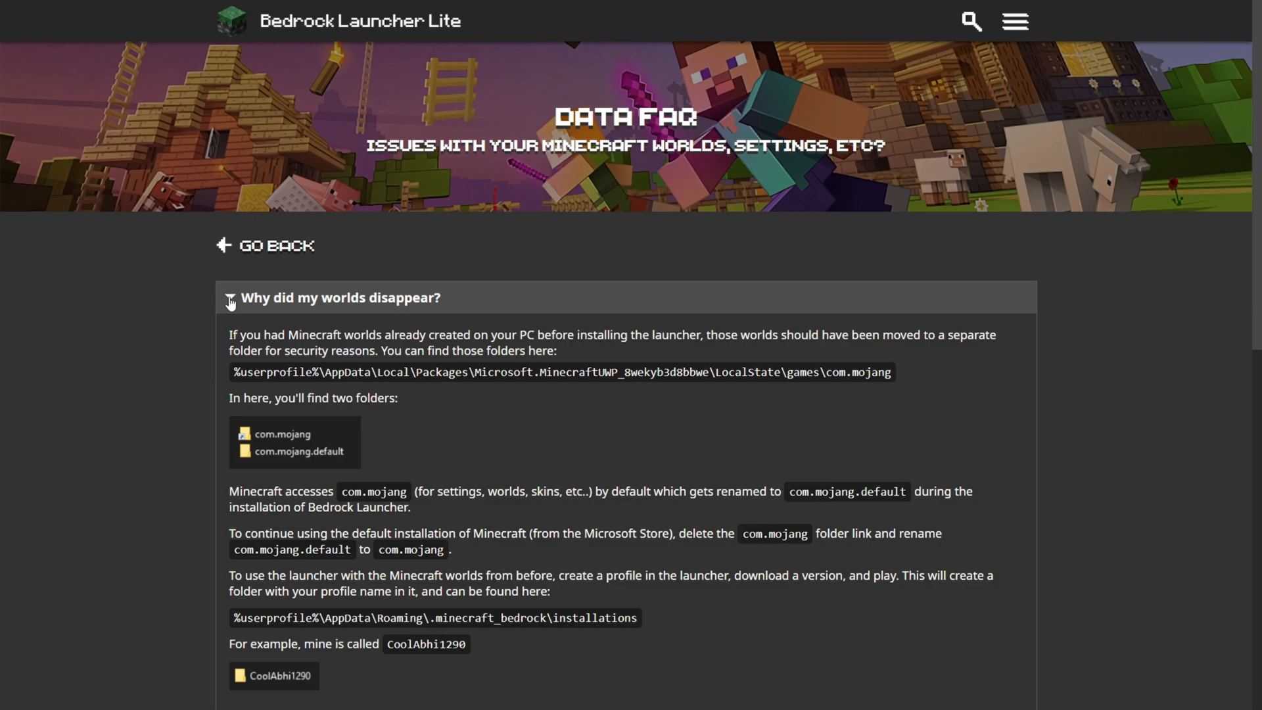
pyautogui.scroll(-3)
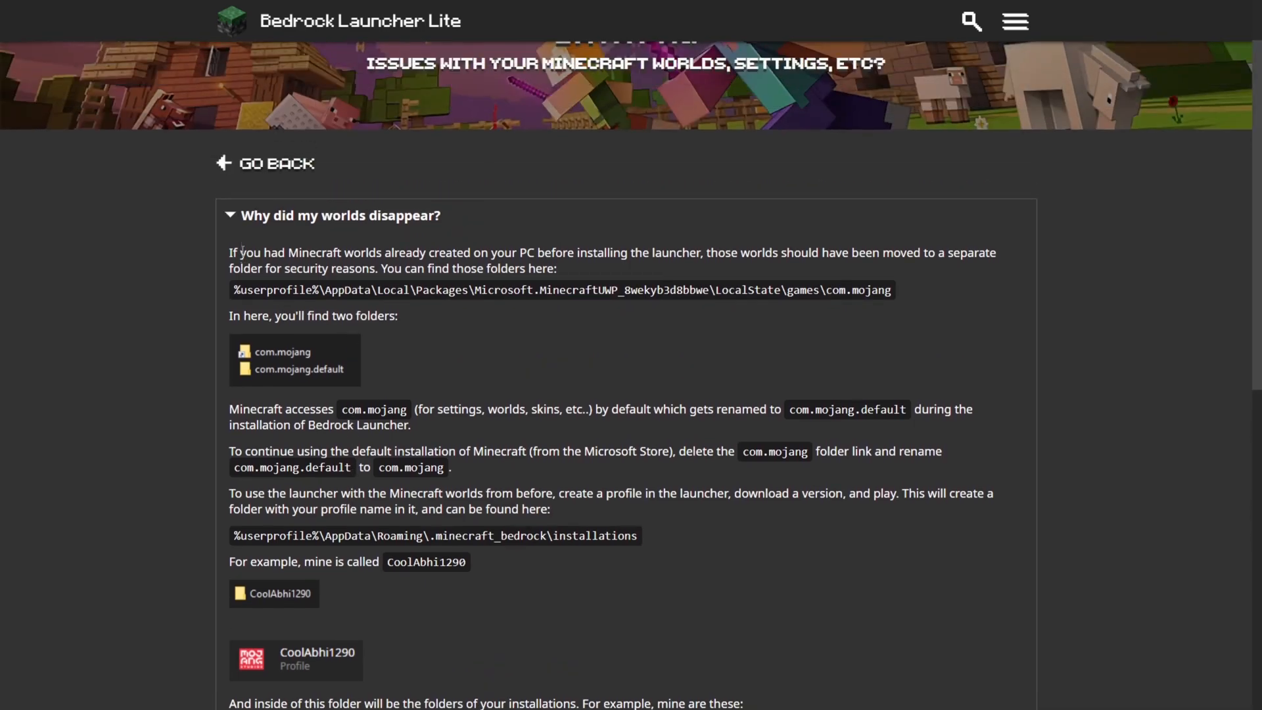
pyautogui.click(341, 216)
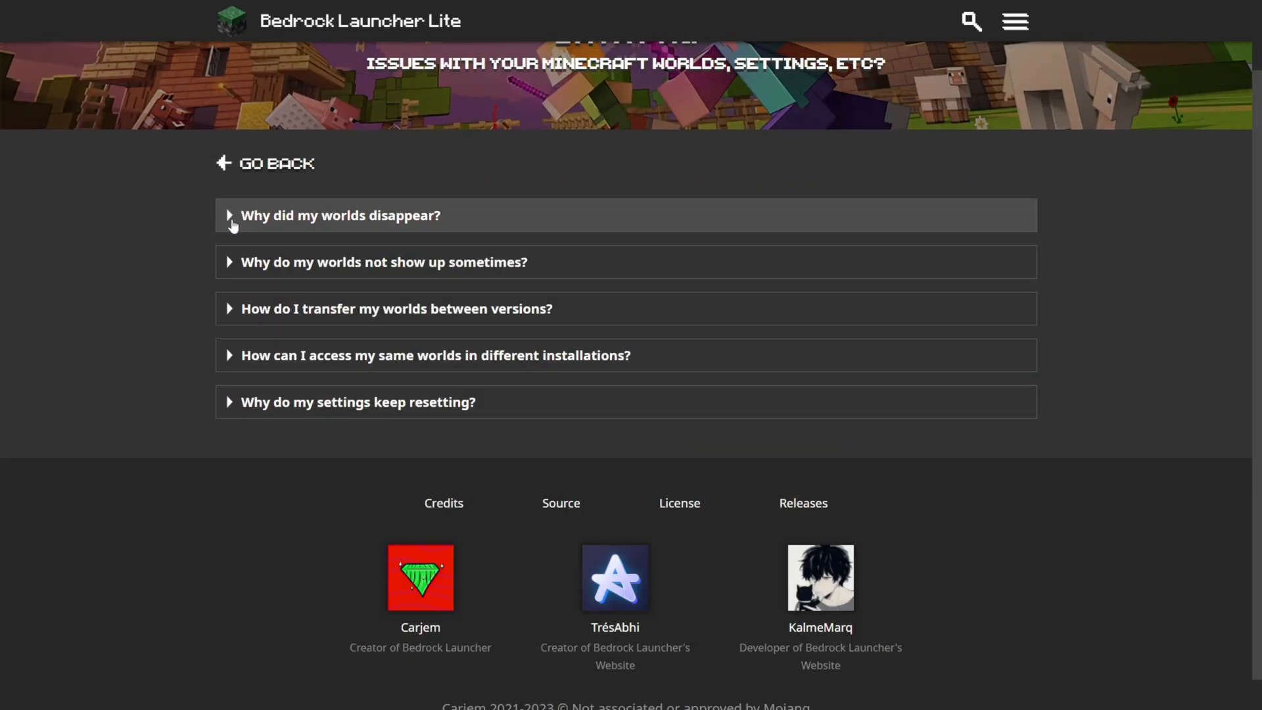